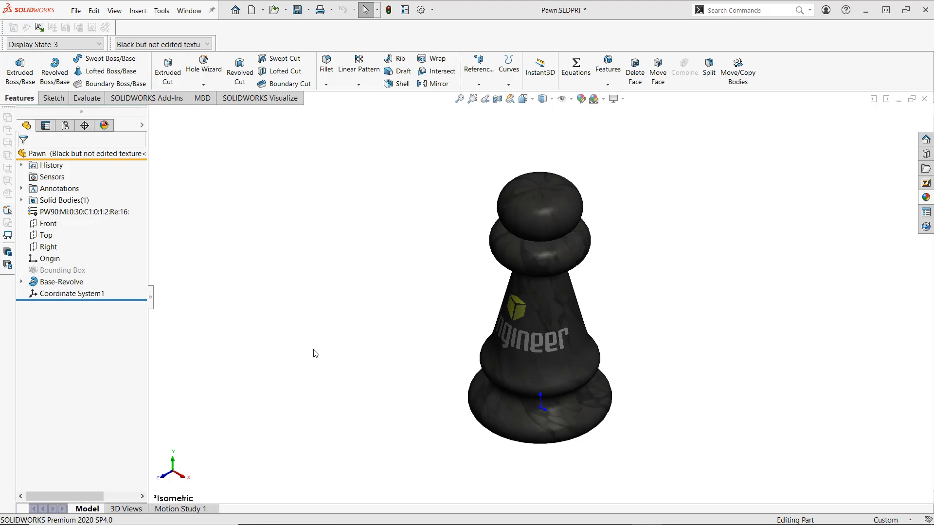
# Step: Bring up the Alt+Tab window switcher from SOLIDWORKS to reach GrabCAD Print
pyautogui.press('alt+tab')
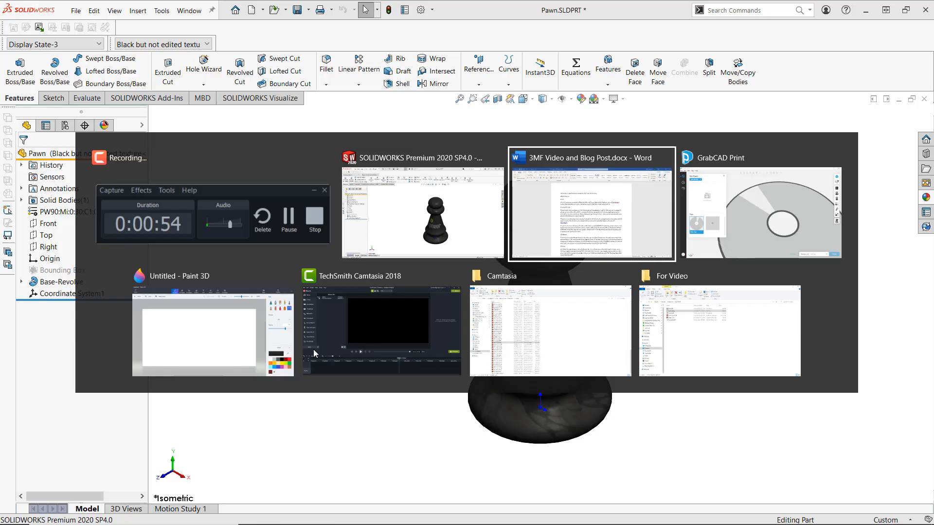
# Step: Bring GrabCAD Print forward and add Pawn.STL onto the Stratasys J55 tray
pyautogui.click(760, 206)
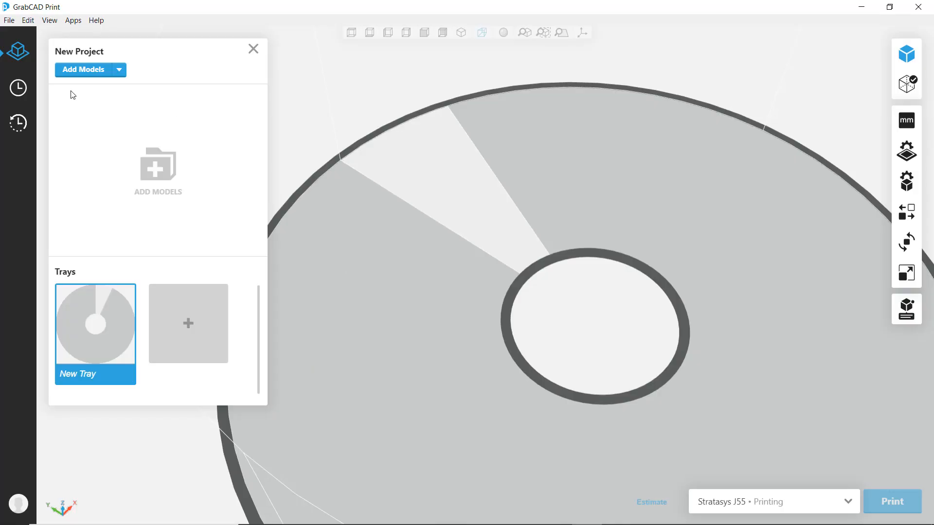
pyautogui.click(83, 70)
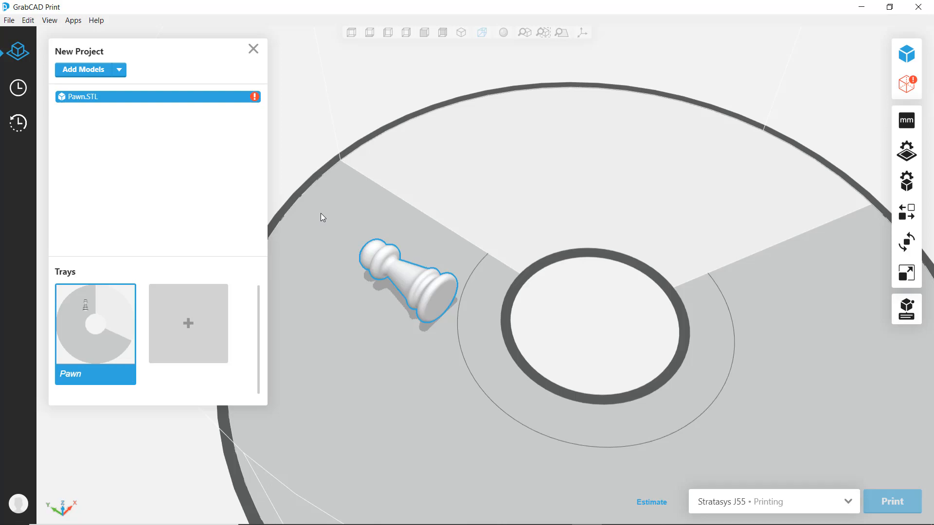
pyautogui.moveTo(114, 64)
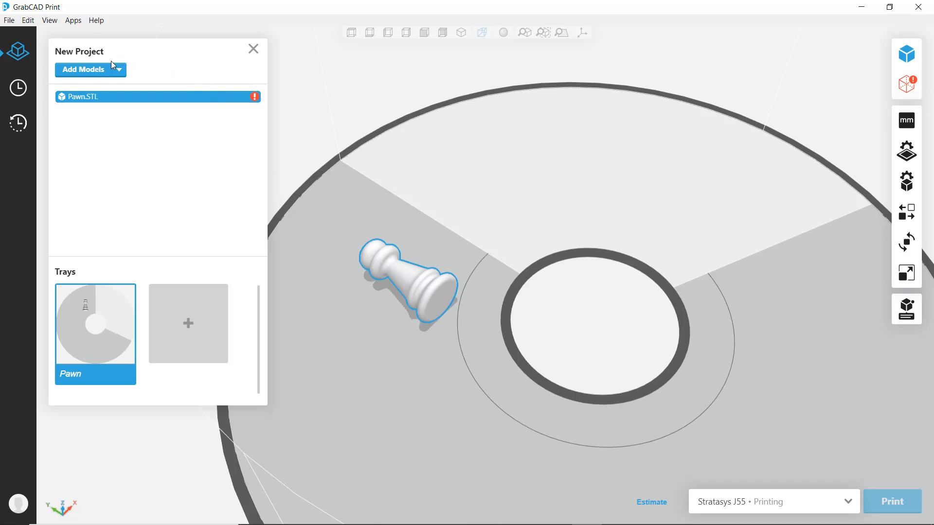
pyautogui.moveTo(92, 78)
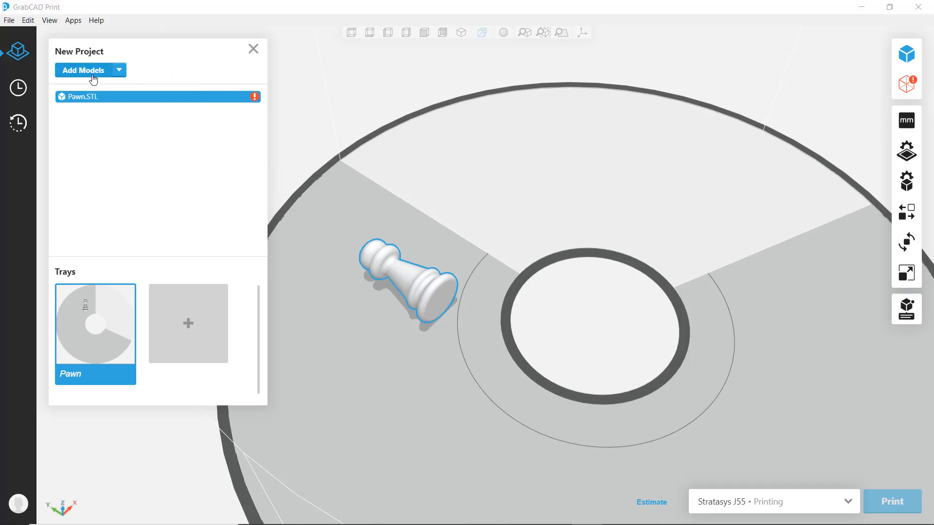
# Step: Add Pawn.STEP and Pawn.SLDPRT to the project through Add Models
pyautogui.click(82, 70)
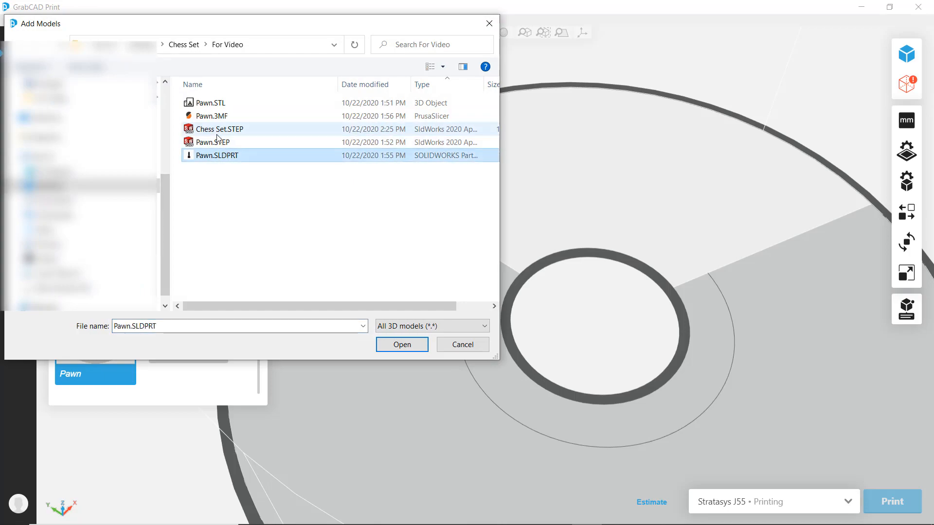
pyautogui.click(211, 141)
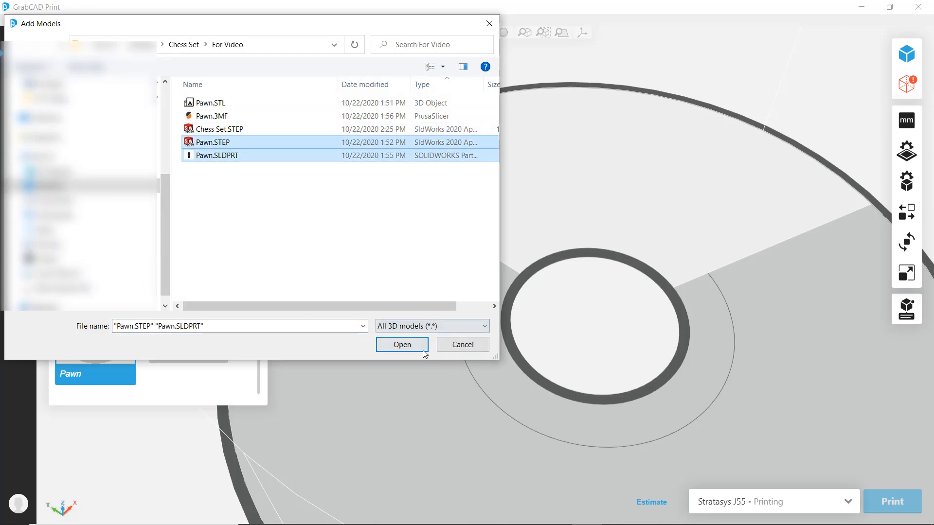
pyautogui.click(401, 344)
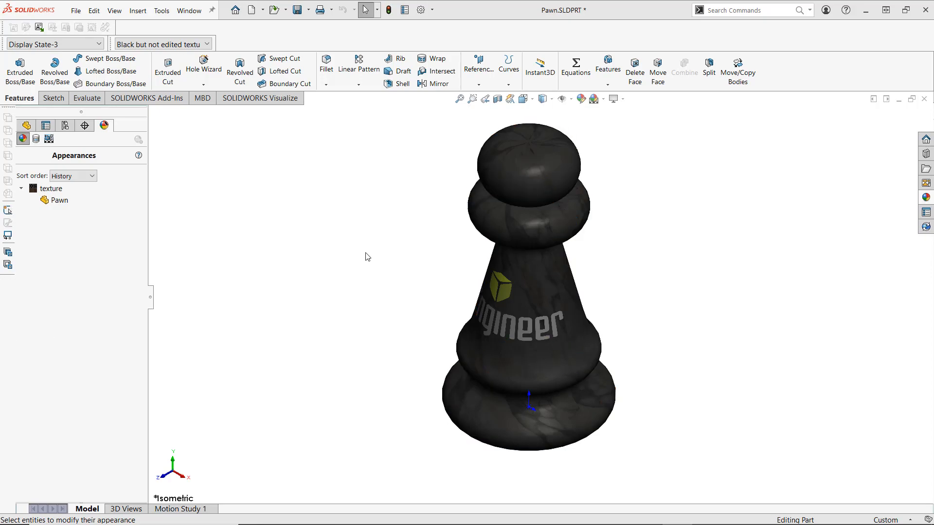
pyautogui.moveTo(53, 188)
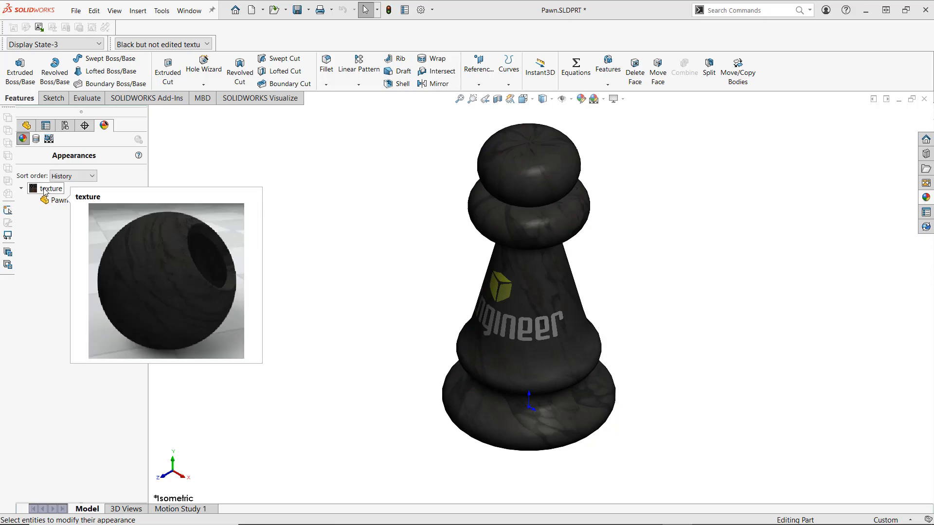
pyautogui.rightClick(53, 188)
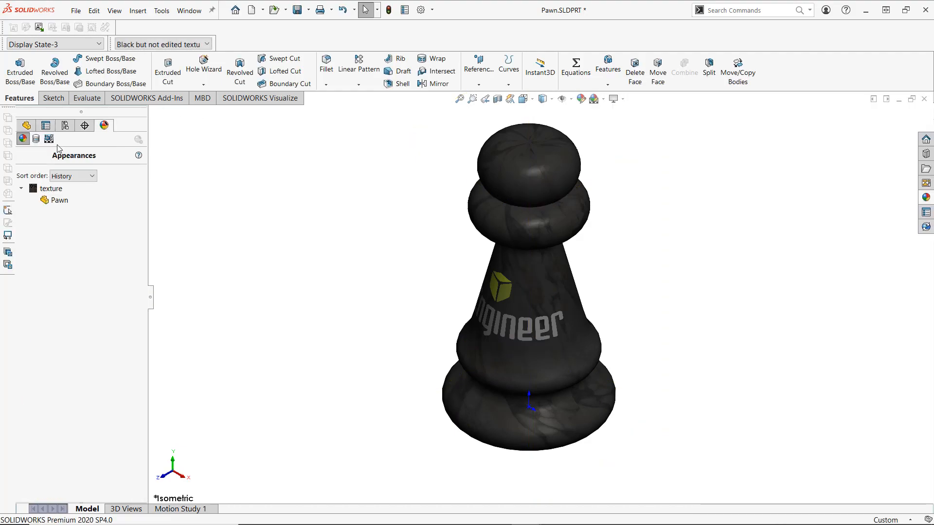
# Step: Open Edit Decal for the goengineer logo, inspect its settings, then cancel
pyautogui.rightClick(77, 187)
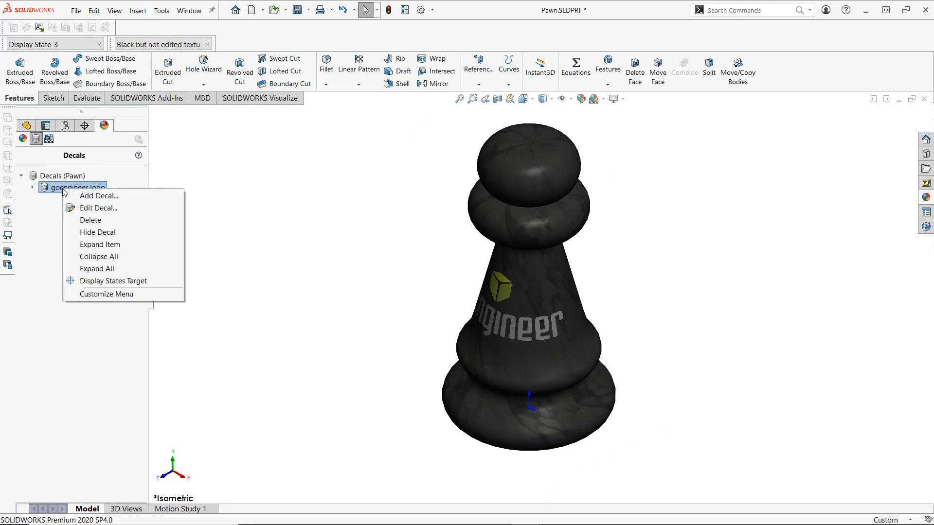
pyautogui.click(98, 207)
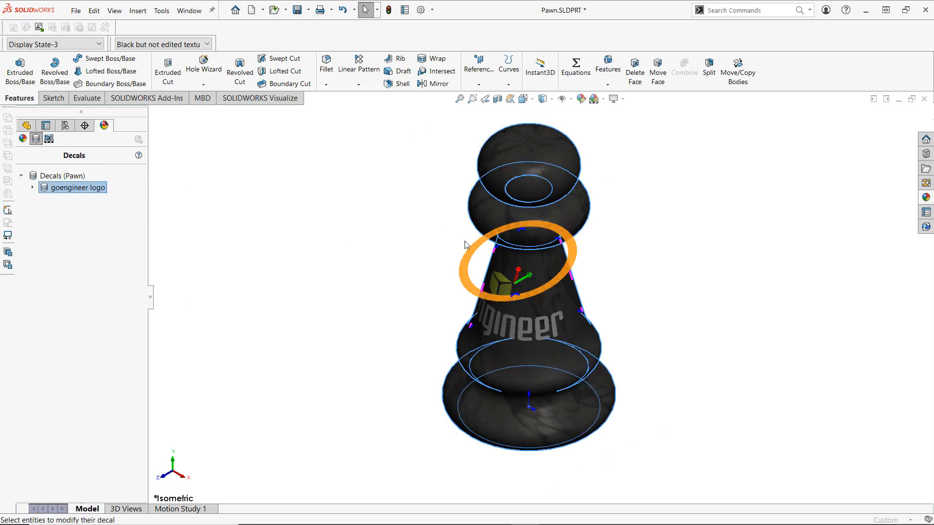
pyautogui.doubleClick(77, 187)
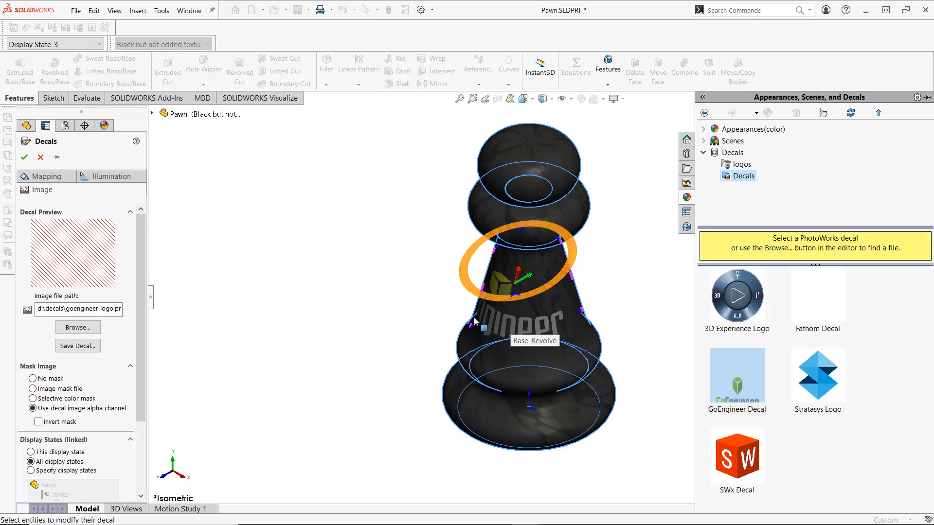
pyautogui.moveTo(402, 311)
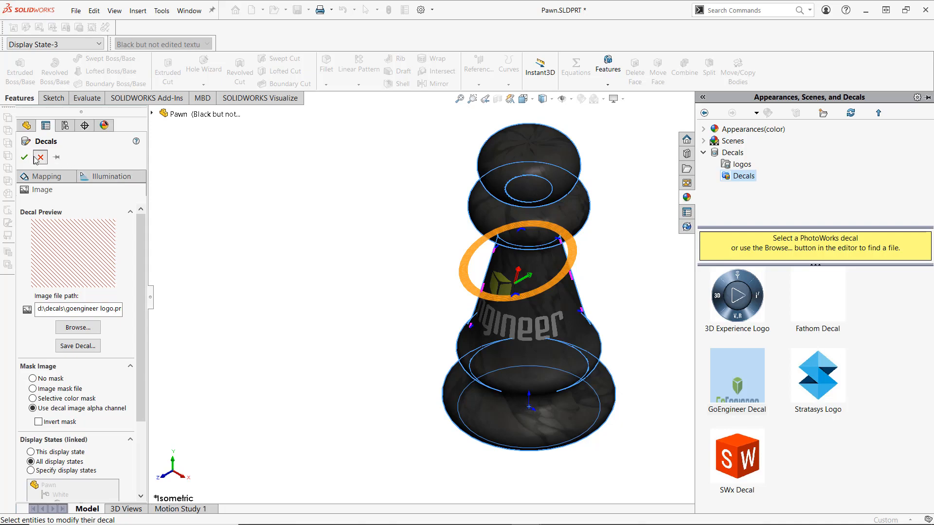
pyautogui.click(24, 157)
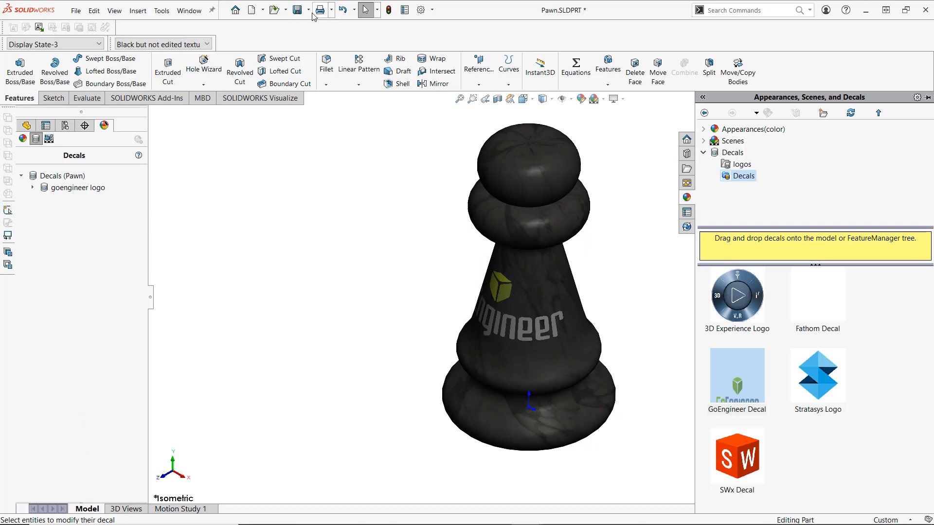
# Step: Save the pawn as 3D Manufacturing Format (*.3mf), overwriting the existing Pawn.3MF
pyautogui.click(309, 10)
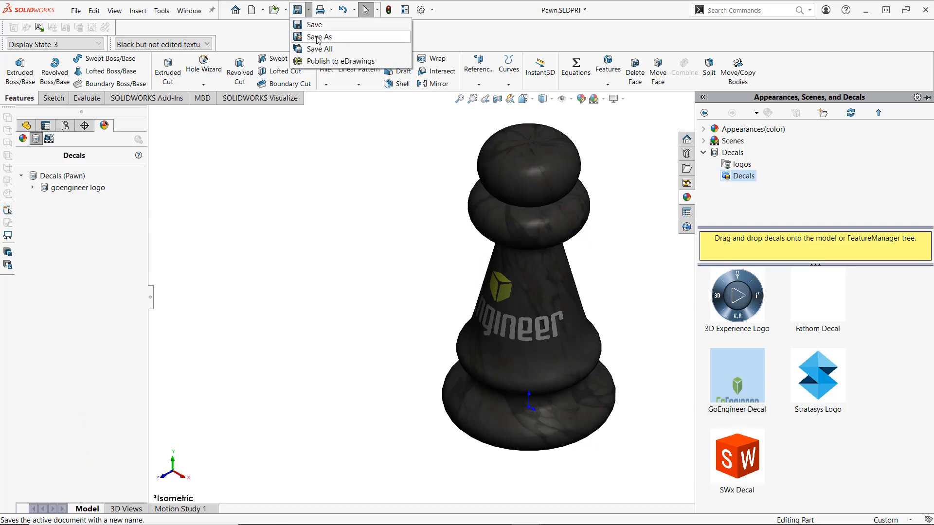
pyautogui.click(320, 36)
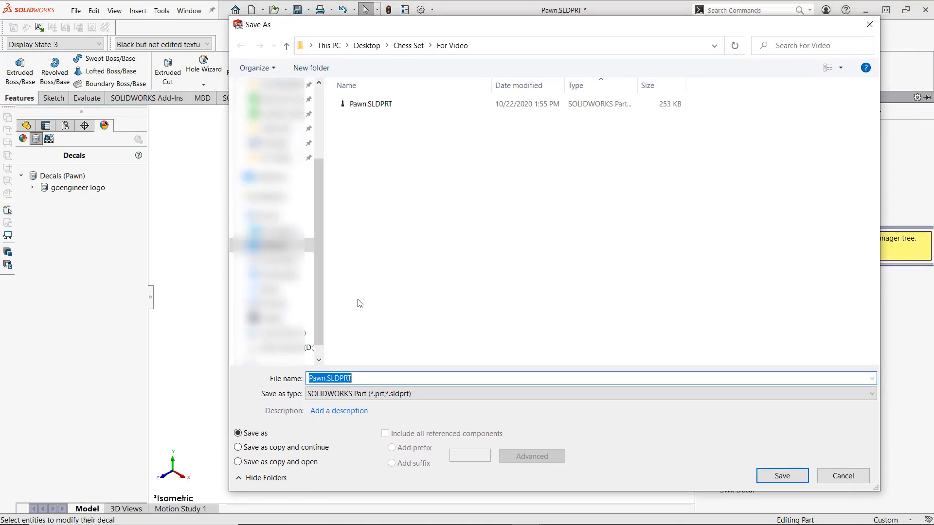
pyautogui.click(869, 393)
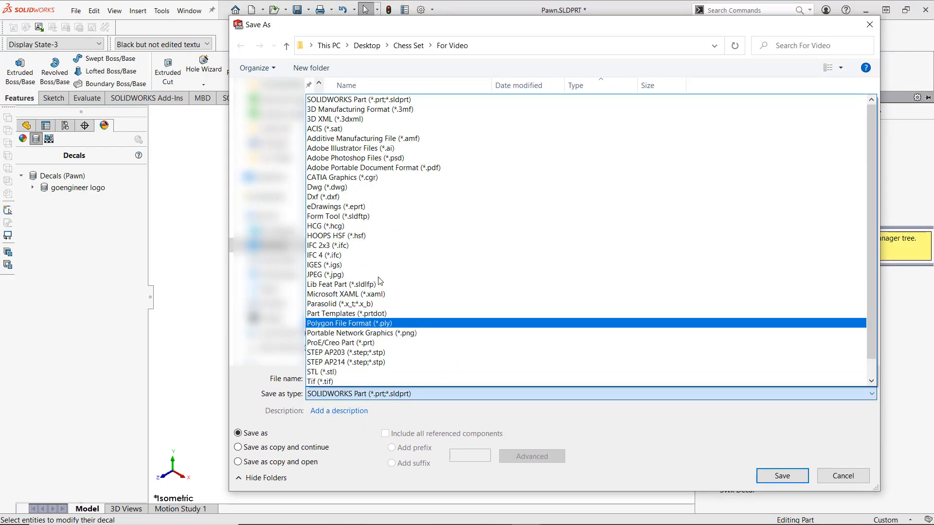
pyautogui.click(359, 109)
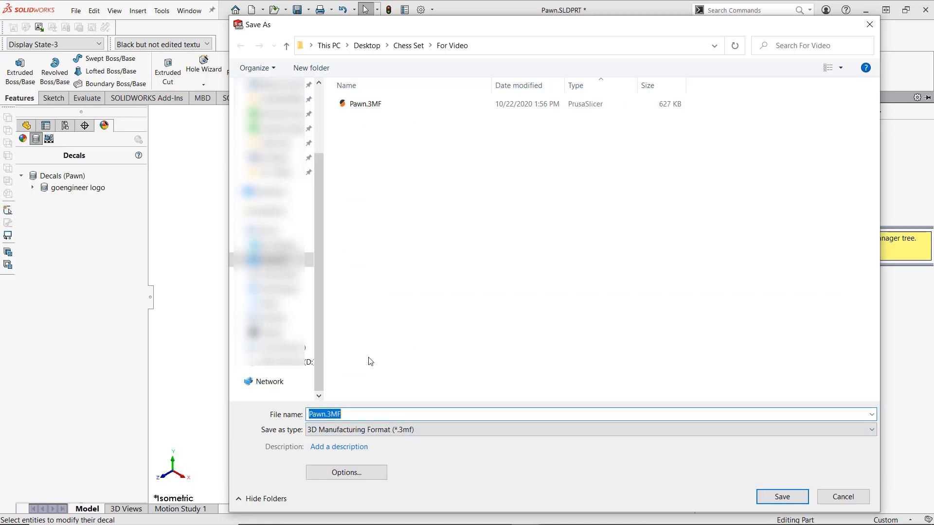
pyautogui.moveTo(346, 472)
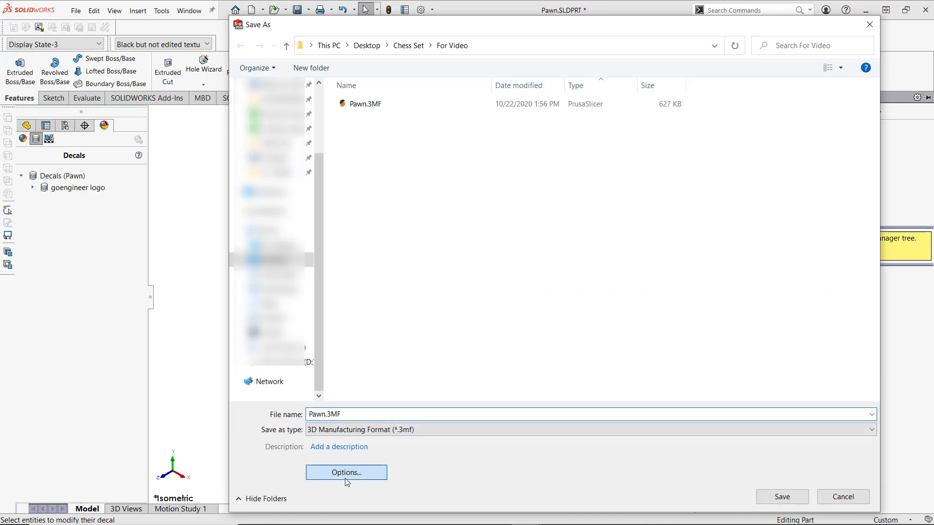
pyautogui.click(346, 472)
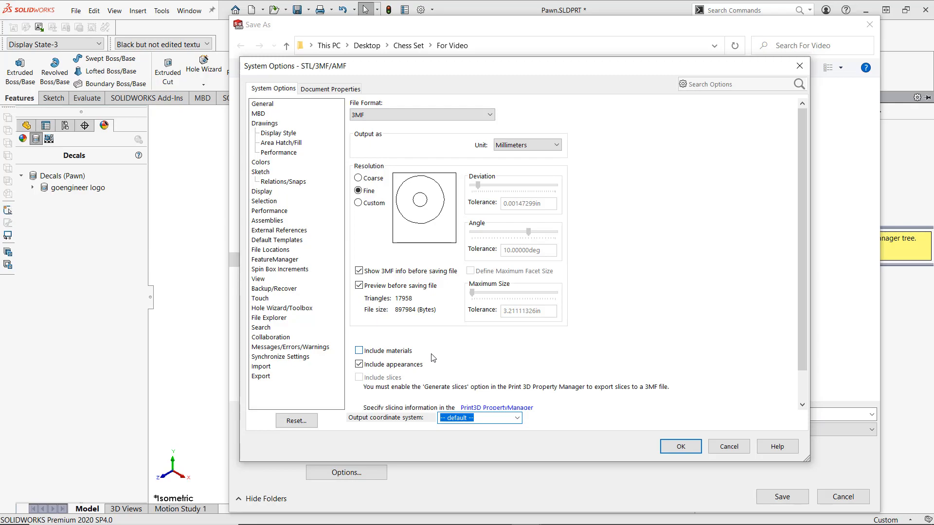
pyautogui.moveTo(406, 374)
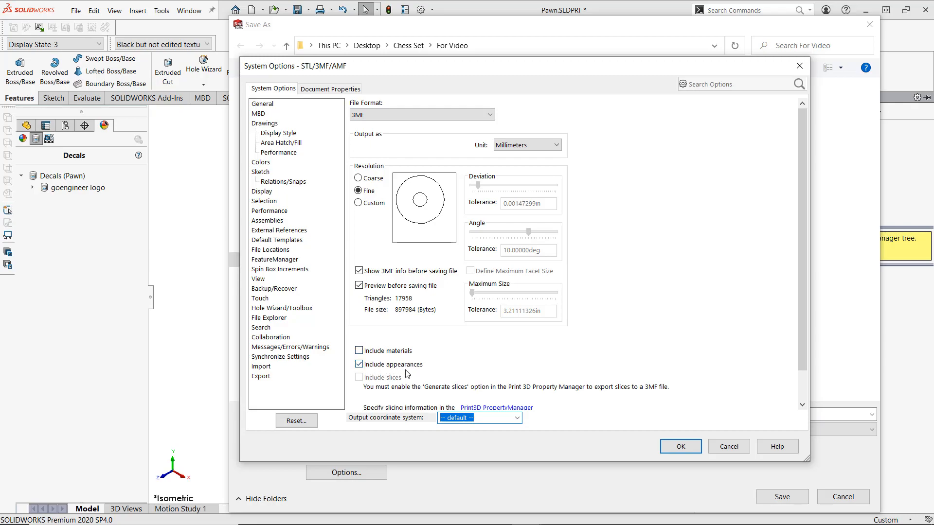
pyautogui.moveTo(369, 374)
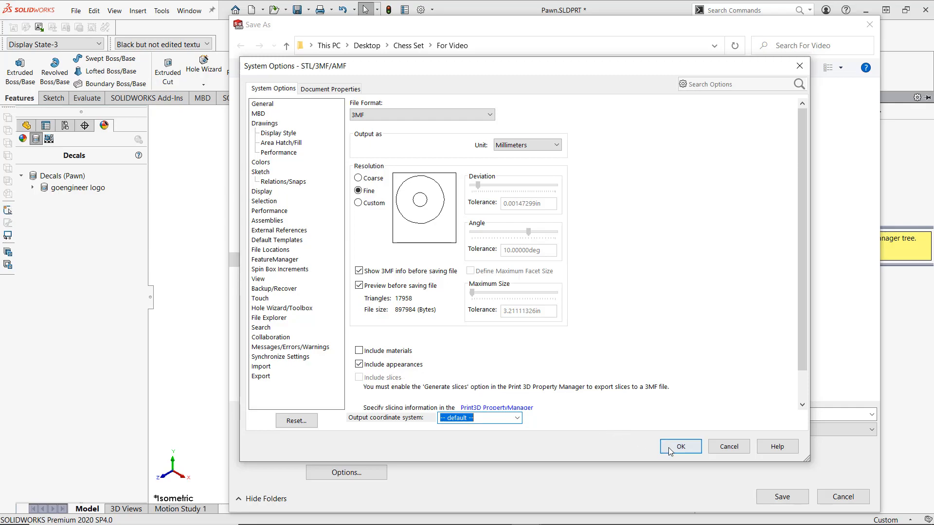
pyautogui.moveTo(636, 430)
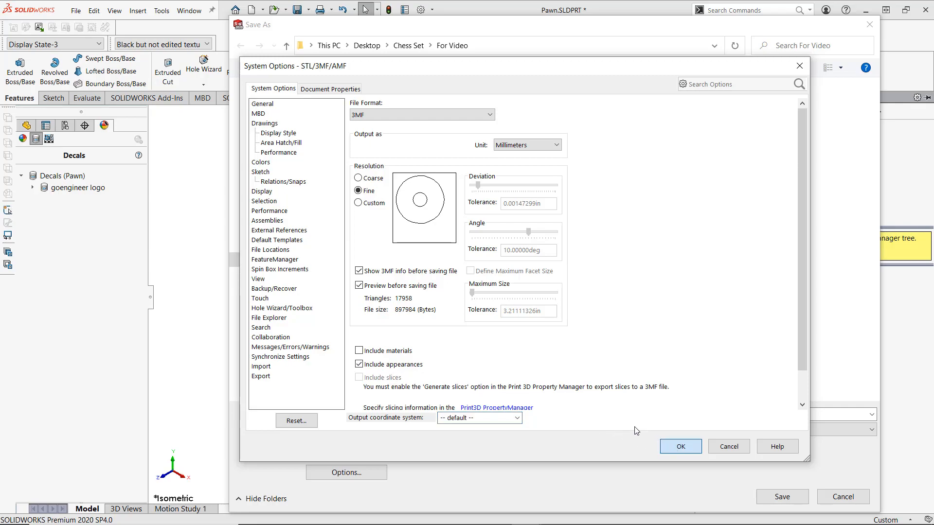
pyautogui.click(679, 446)
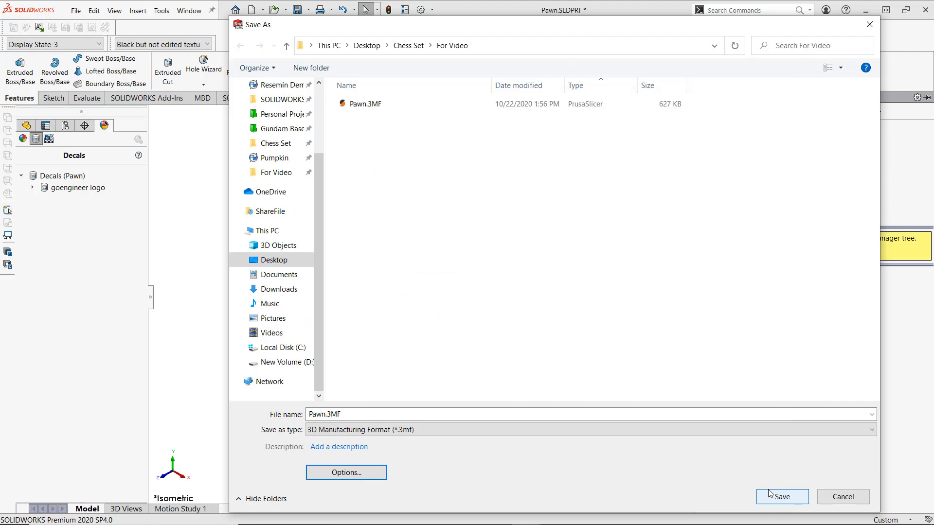
pyautogui.click(782, 496)
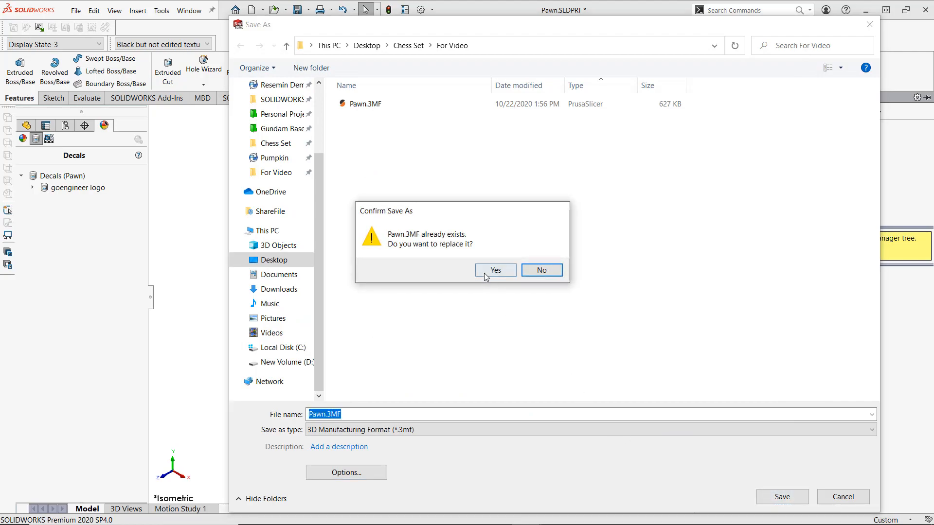
pyautogui.click(495, 270)
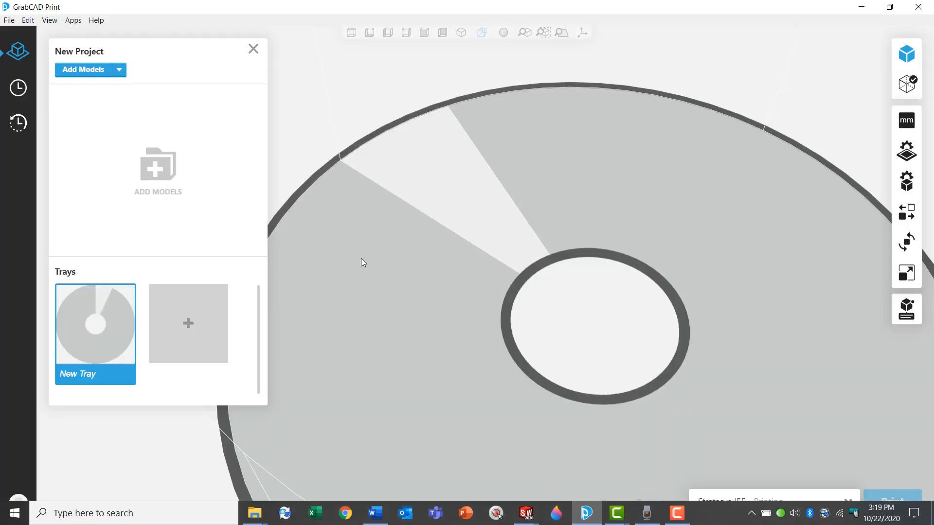
# Step: Add Pawn.3MF from For Video to the Pawn tray, showing its marbled texture
pyautogui.click(83, 70)
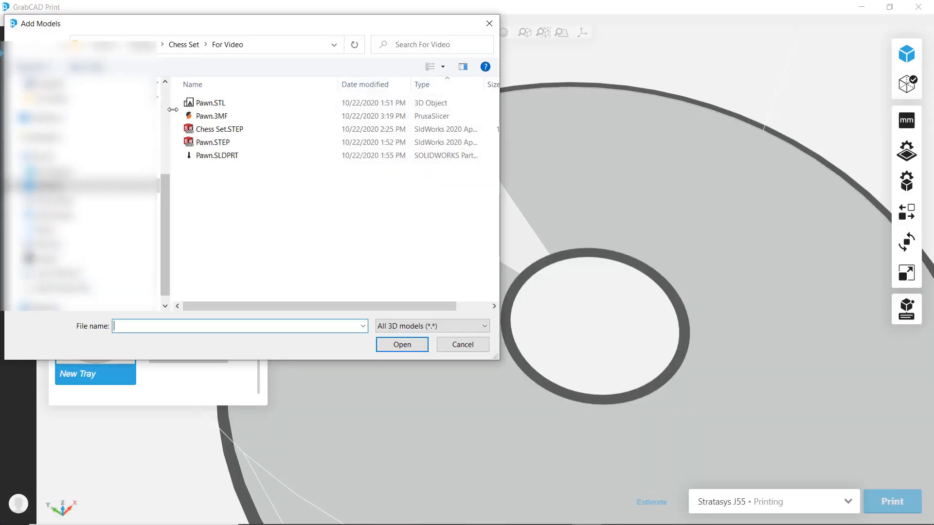
pyautogui.click(213, 116)
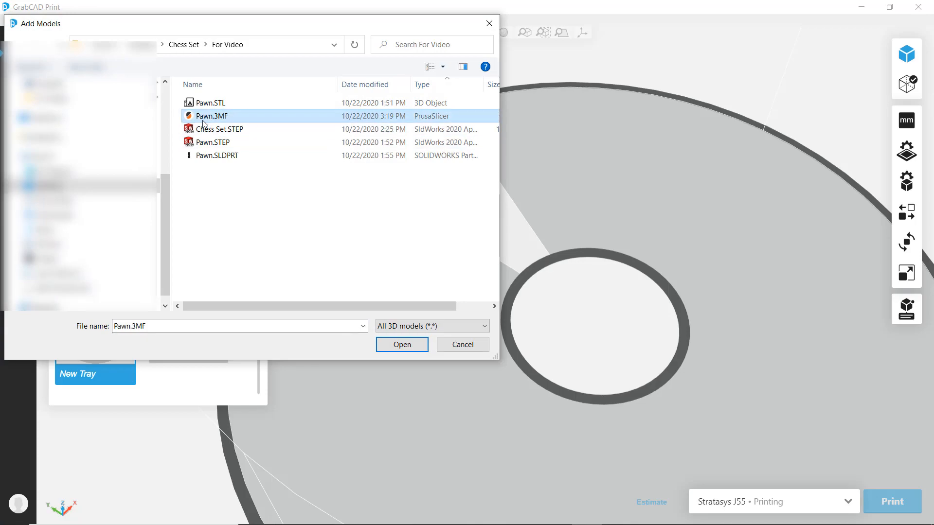
pyautogui.click(401, 345)
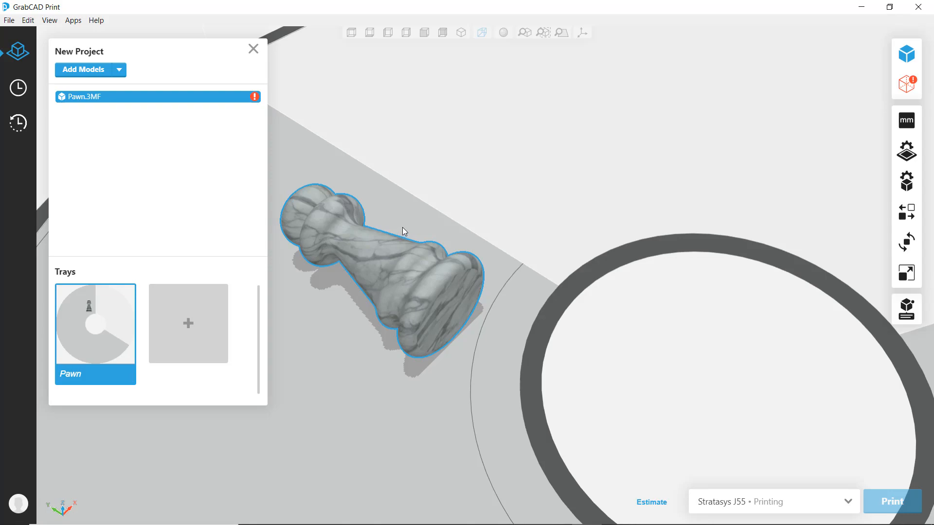
pyautogui.moveTo(581, 256)
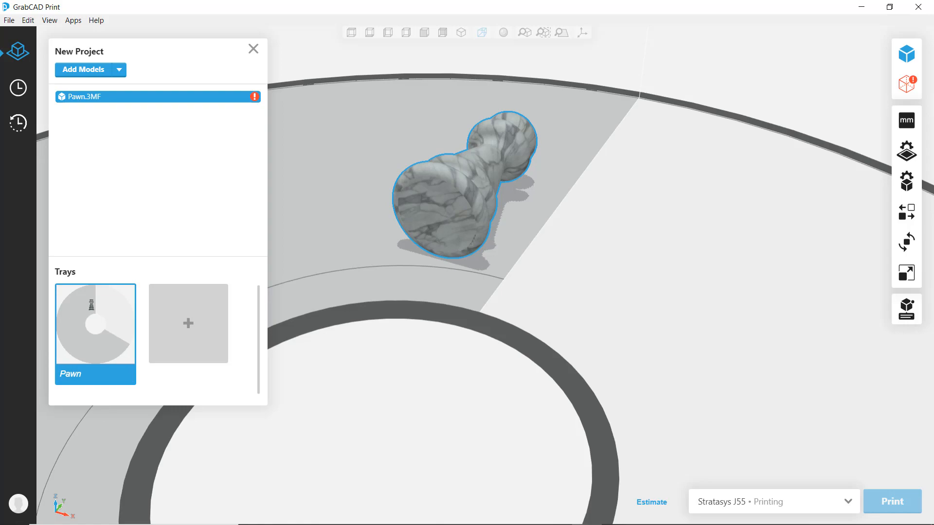
pyautogui.moveTo(392, 273)
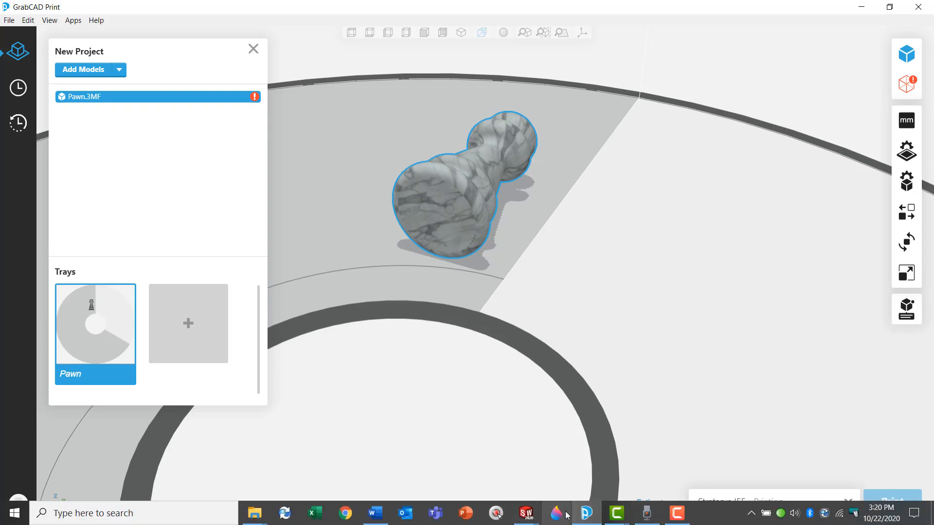
# Step: Open Pawn.3MF in Paint 3D and display the interaction controls guide
pyautogui.click(555, 512)
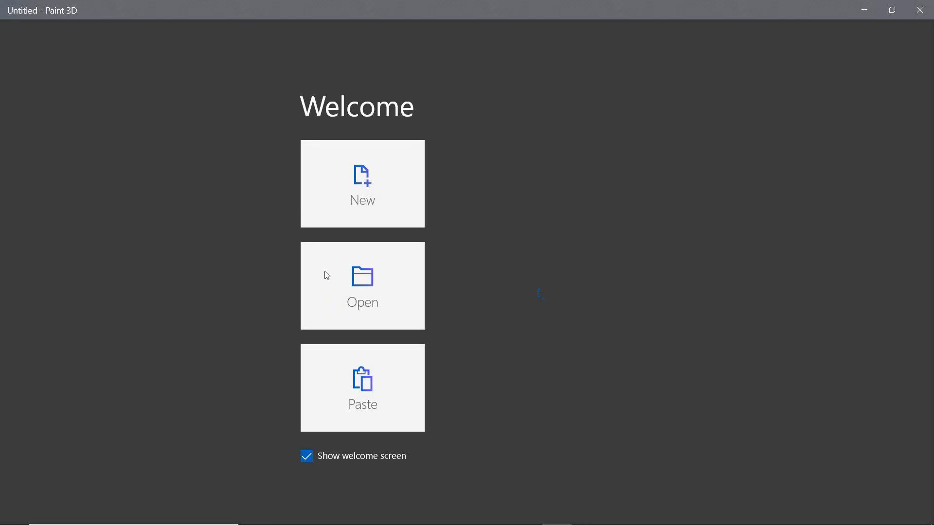
pyautogui.click(361, 183)
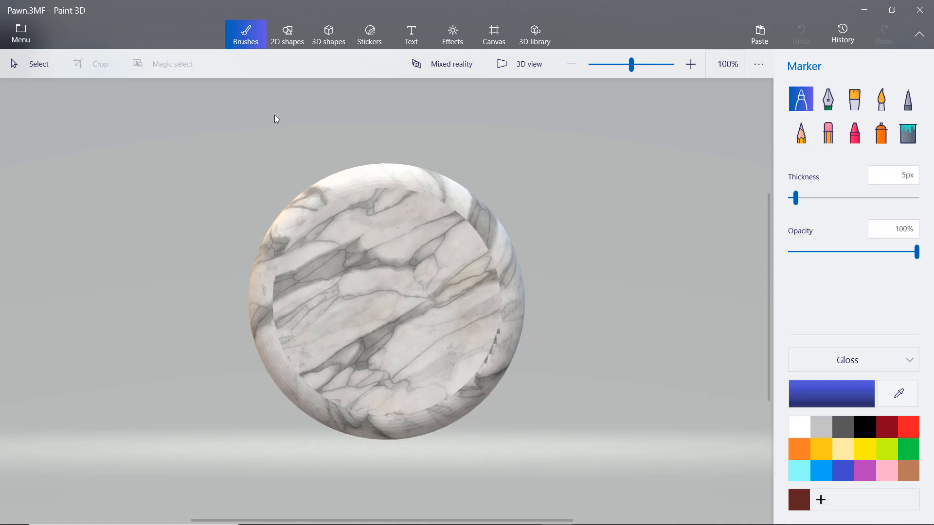
pyautogui.moveTo(542, 230)
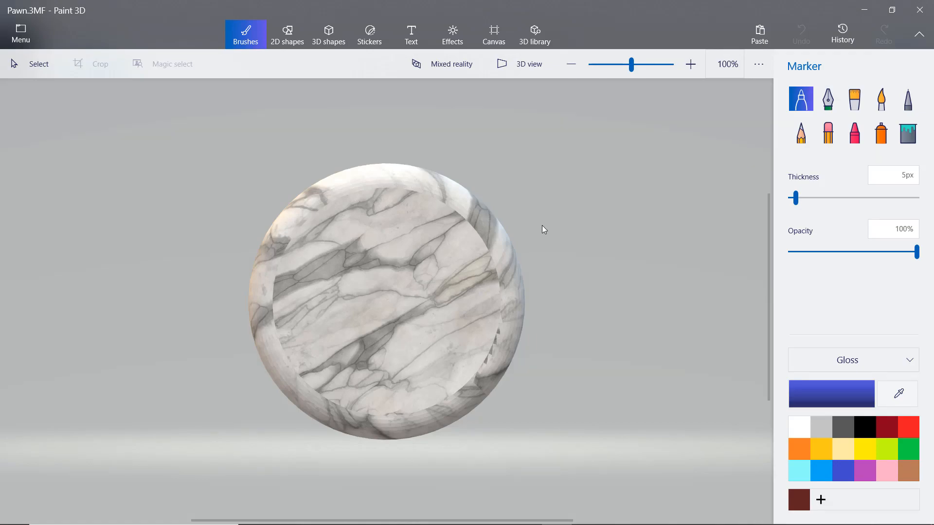
pyautogui.moveTo(275, 159)
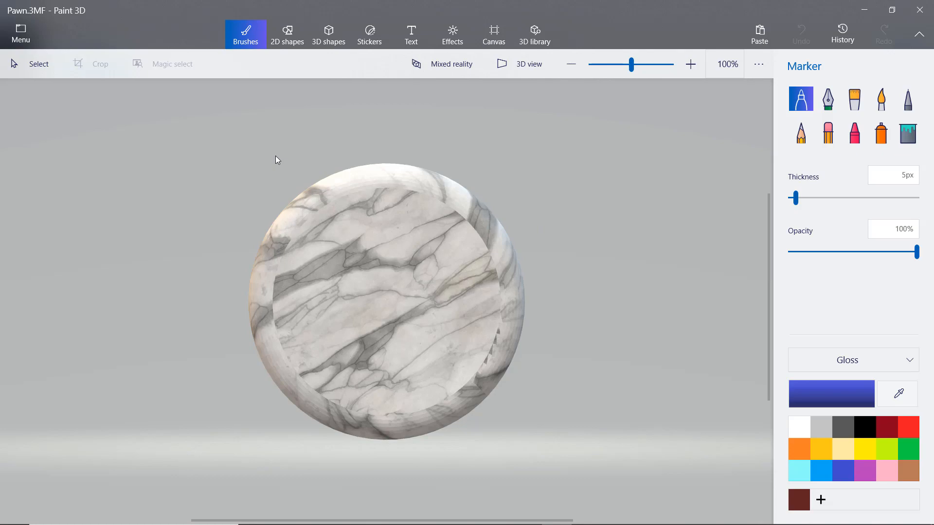
pyautogui.rightClick(265, 159)
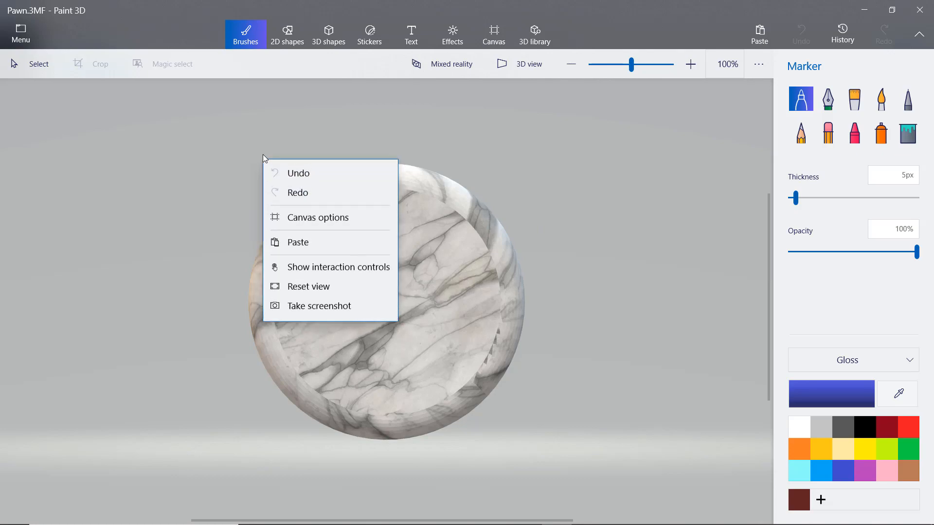
pyautogui.moveTo(329, 267)
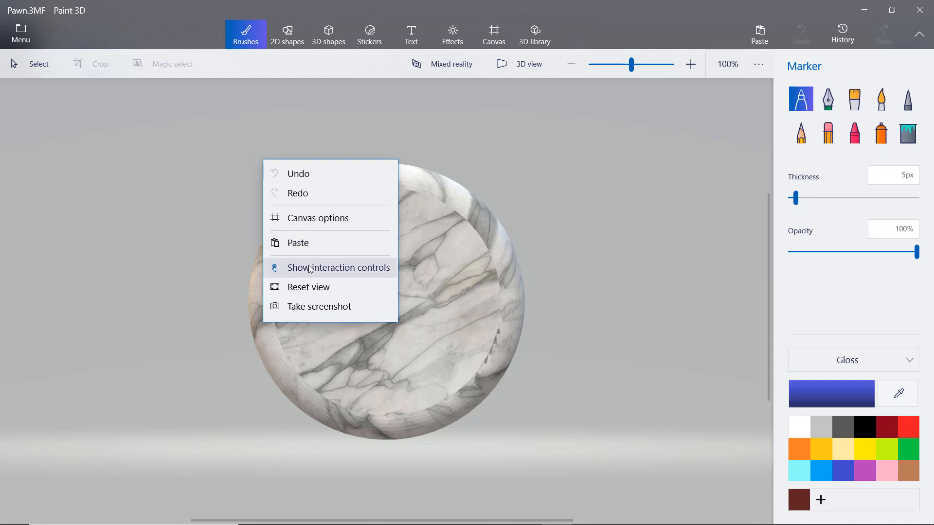
pyautogui.click(338, 268)
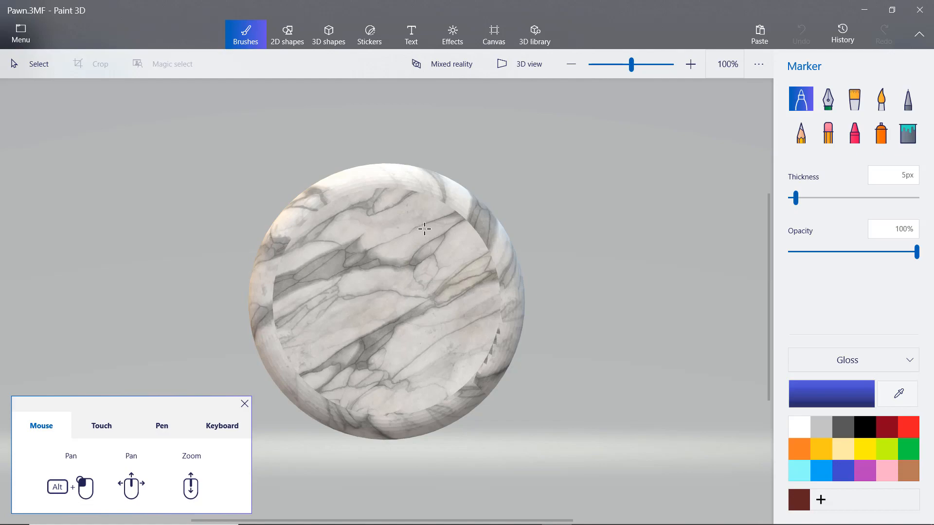
pyautogui.moveTo(404, 226)
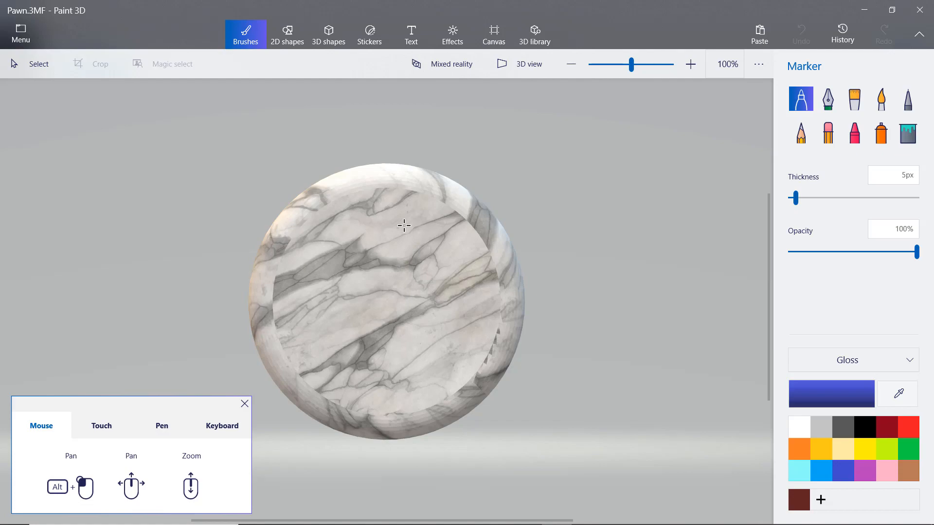
pyautogui.moveTo(233, 156)
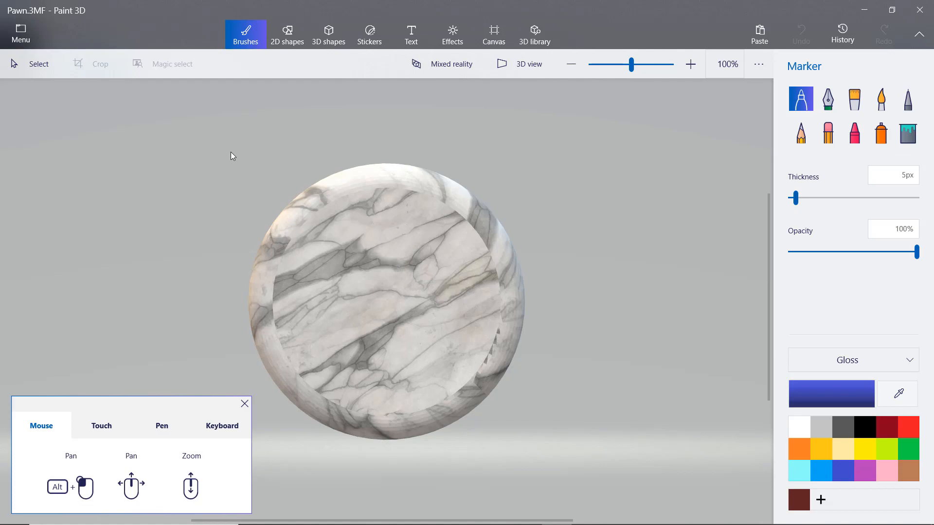
pyautogui.moveTo(38, 64)
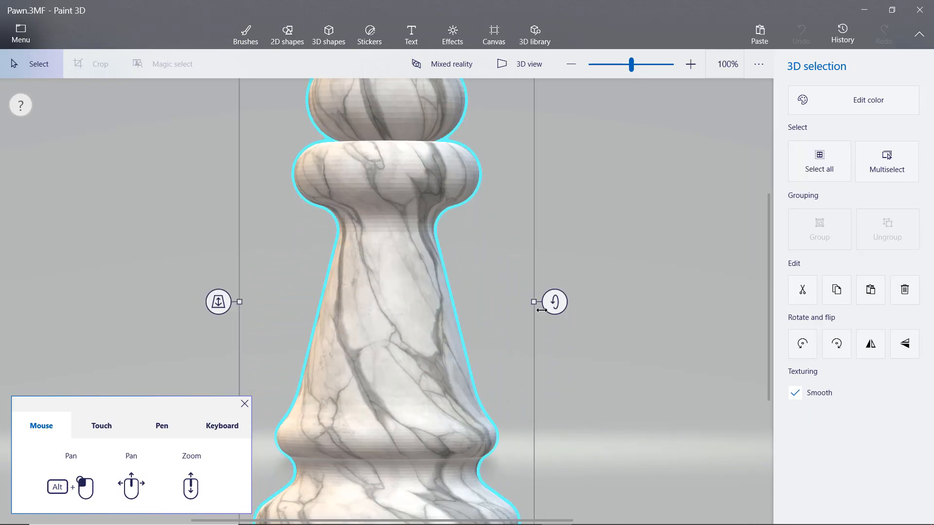
pyautogui.moveTo(569, 63)
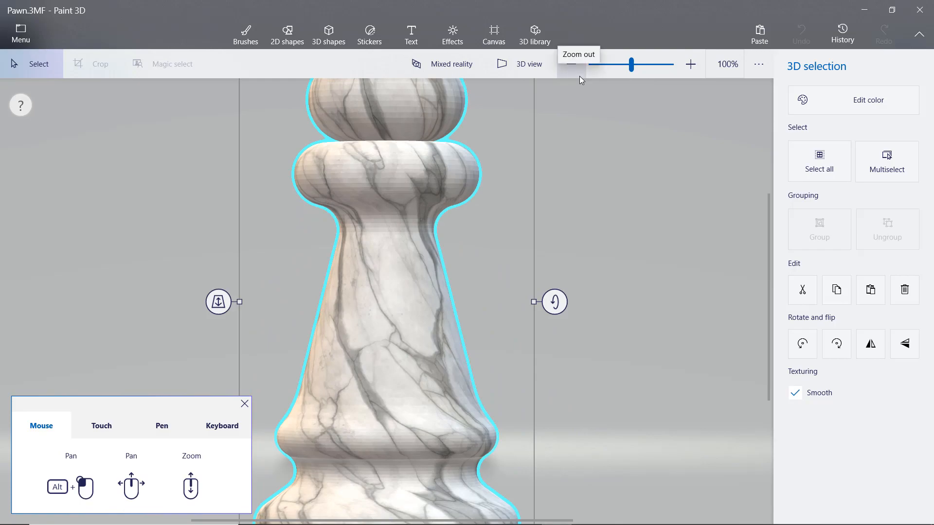
# Step: Zoom out so the whole upright marbled pawn fits the side view
pyautogui.click(570, 64)
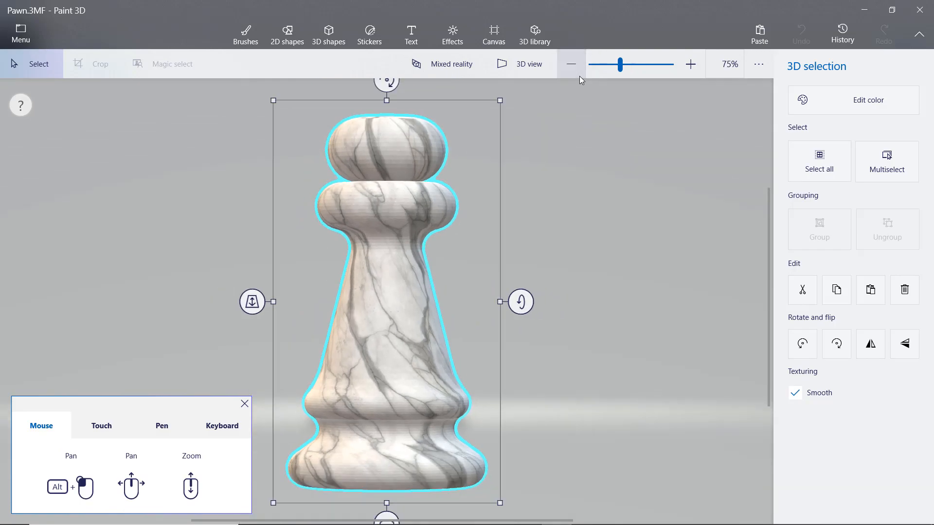
pyautogui.click(244, 34)
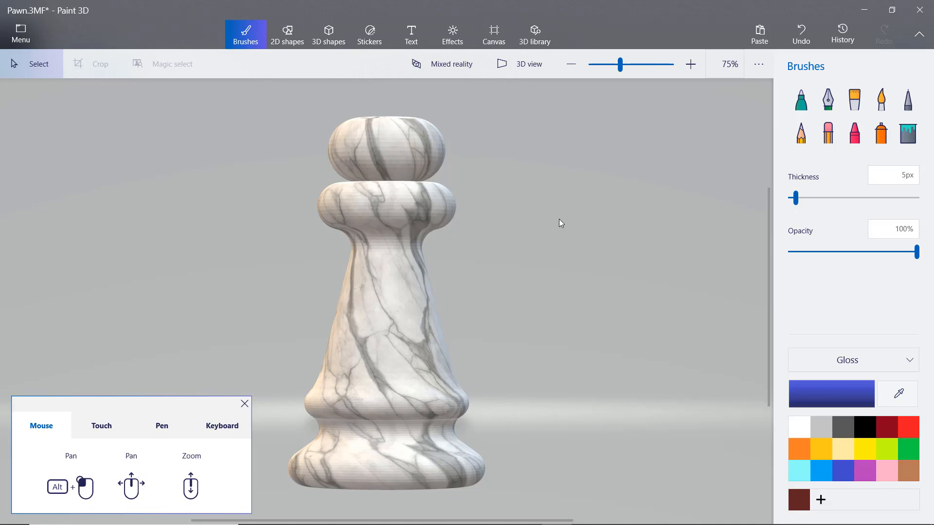
pyautogui.moveTo(225, 47)
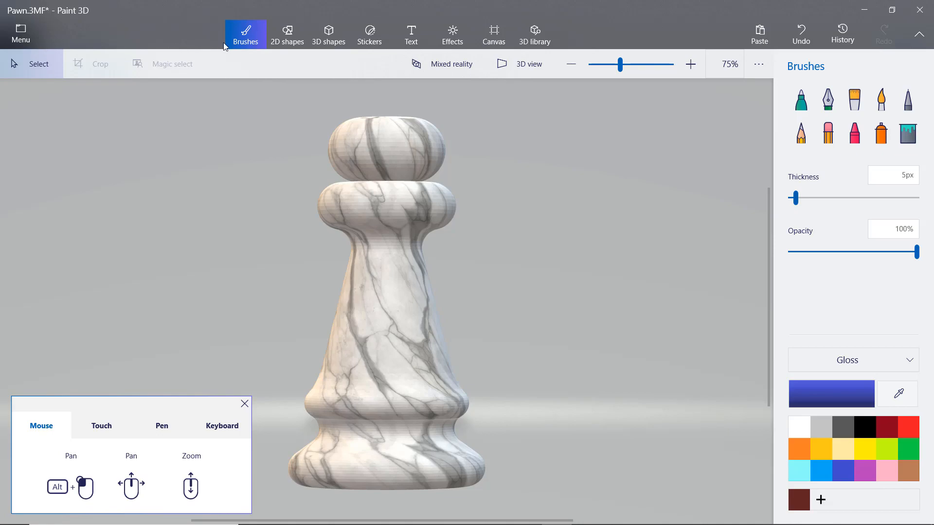
pyautogui.moveTo(244, 40)
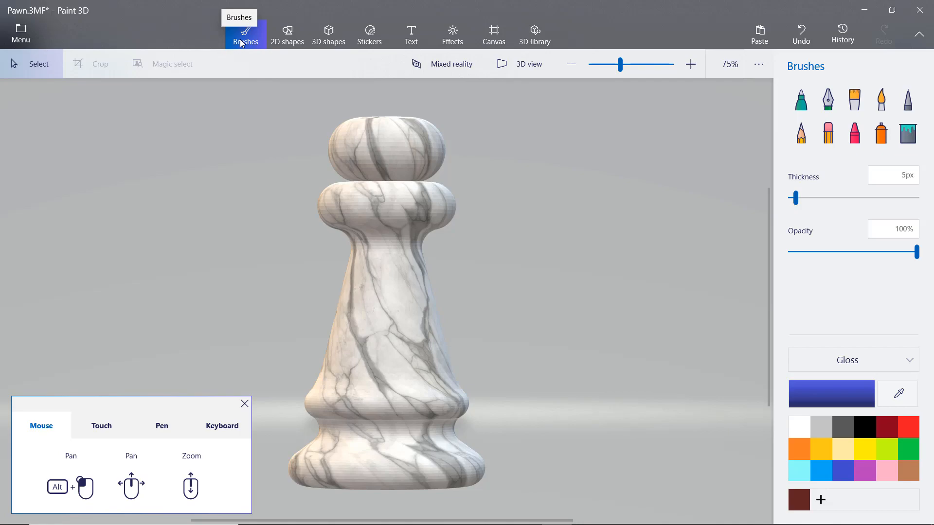
pyautogui.moveTo(559, 140)
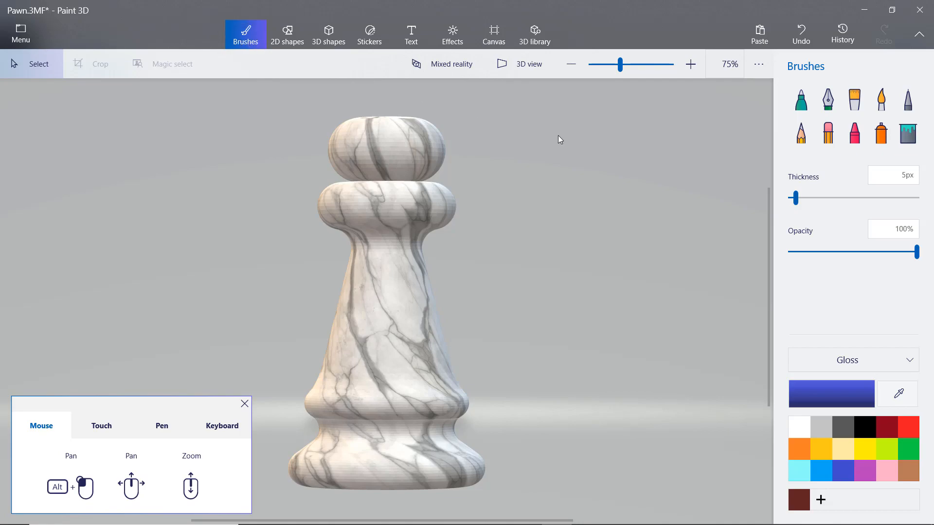
# Step: Set the Fill tool to fill type All, 75% opacity, and black
pyautogui.click(907, 133)
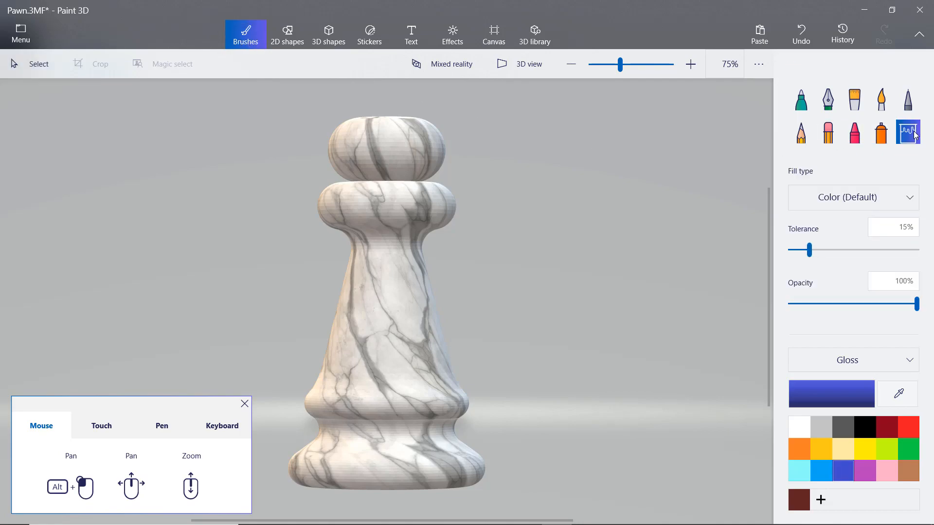
pyautogui.click(852, 196)
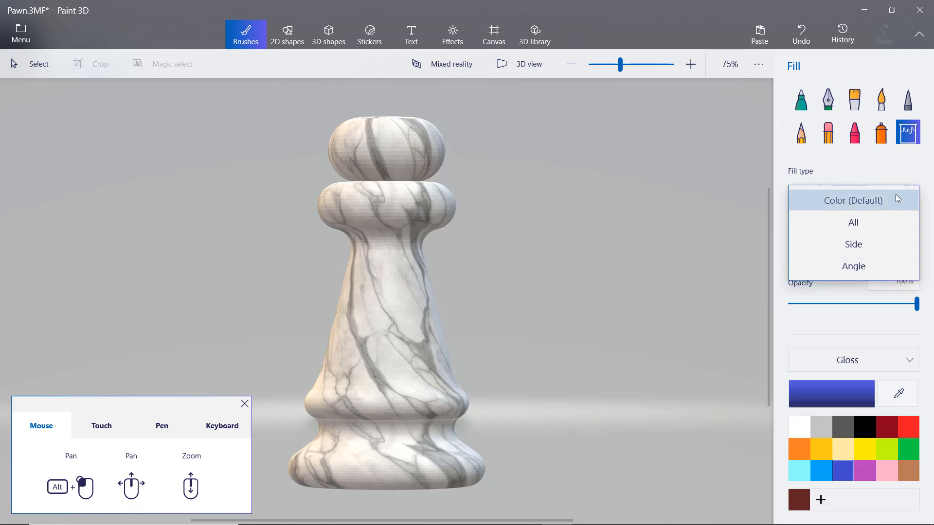
pyautogui.click(852, 222)
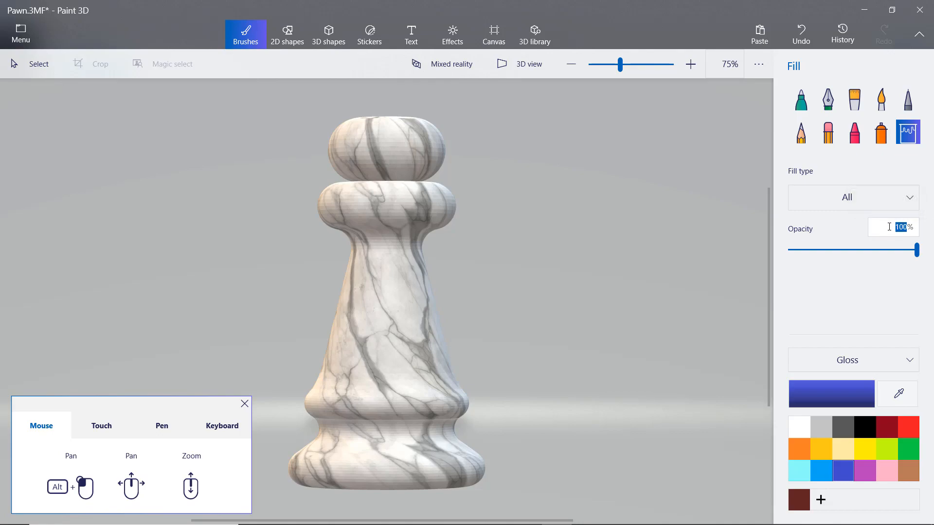
pyautogui.write('75%')
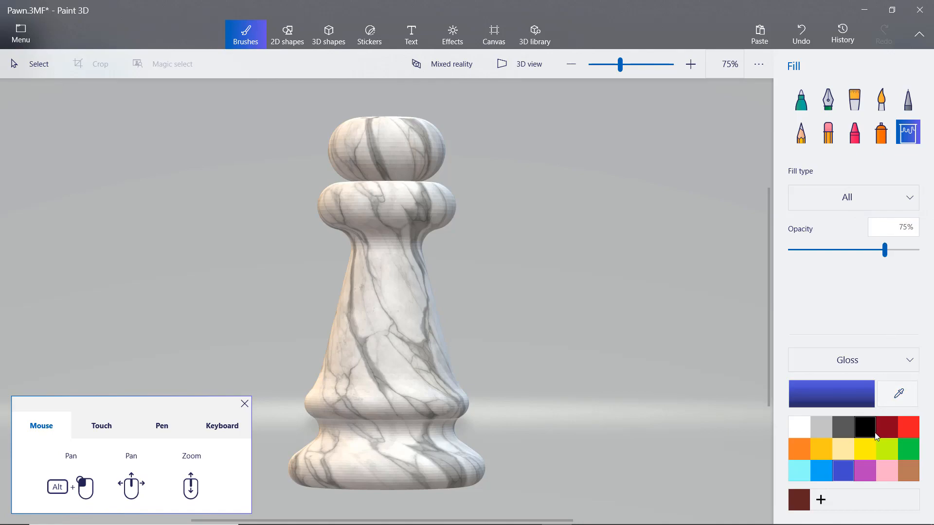
pyautogui.click(864, 427)
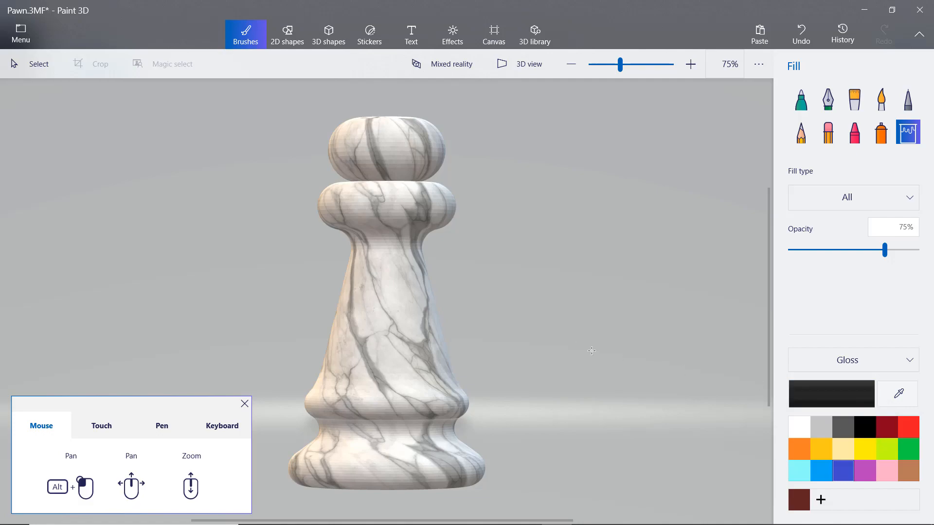
pyautogui.moveTo(408, 335)
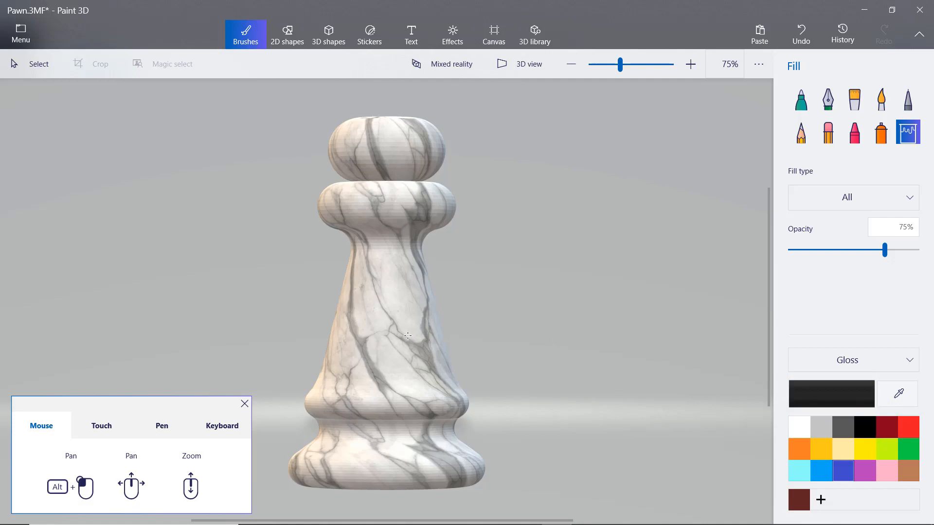
pyautogui.moveTo(398, 368)
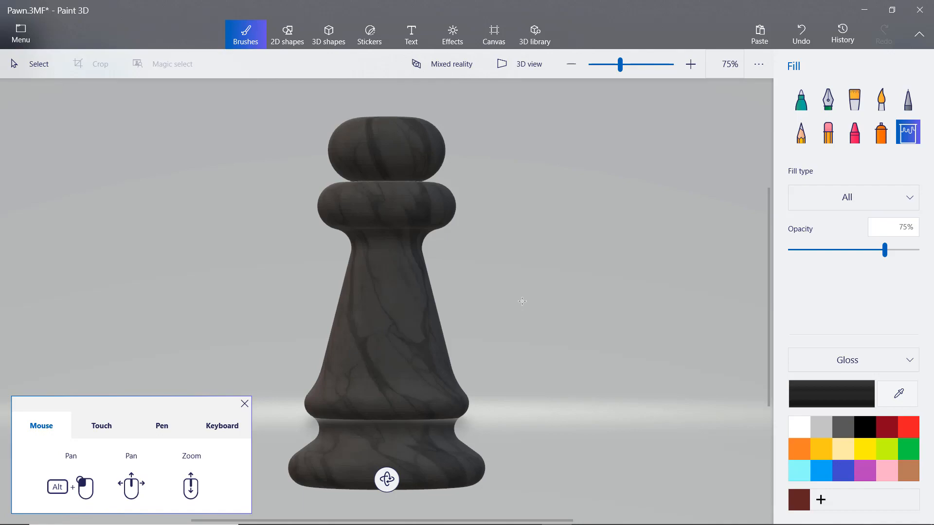
pyautogui.moveTo(415, 307)
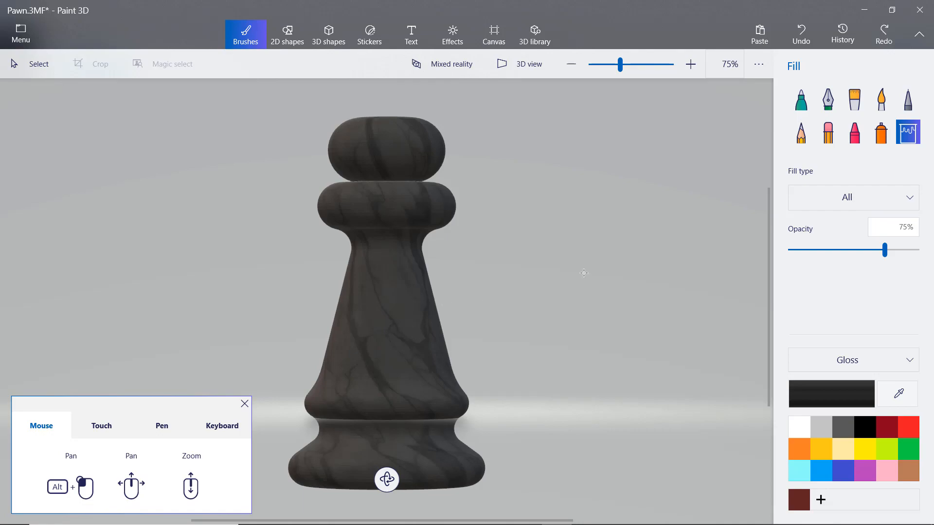
# Step: Switch to the darkened texture.jpg, then leave it to trigger the save prompt
pyautogui.click(20, 34)
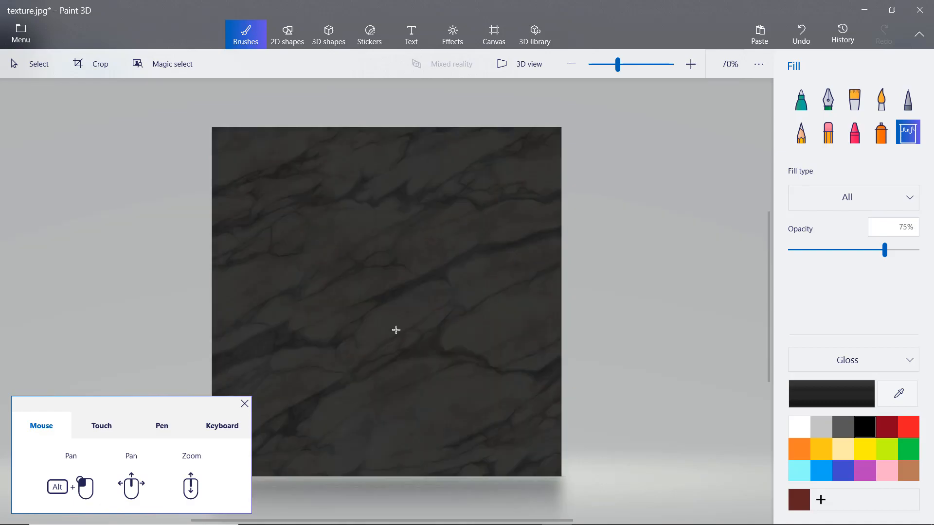
pyautogui.moveTo(138, 117)
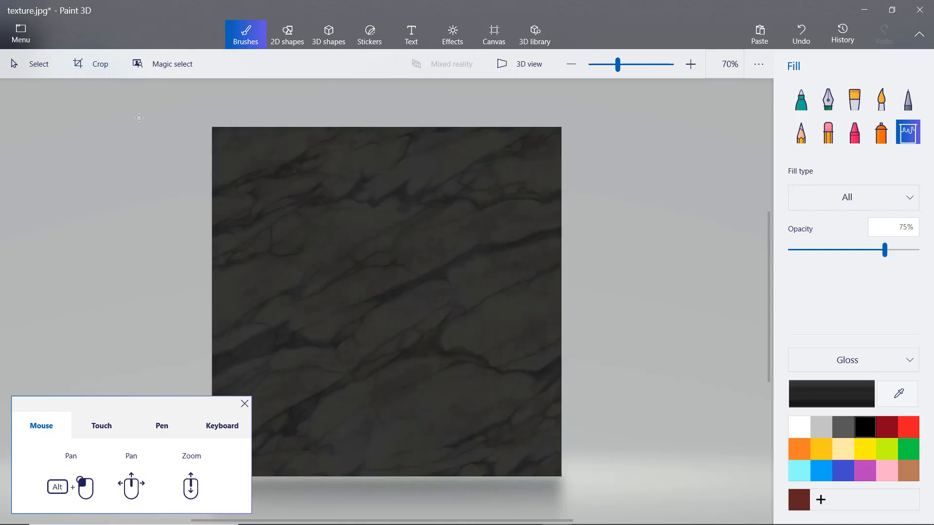
pyautogui.click(20, 34)
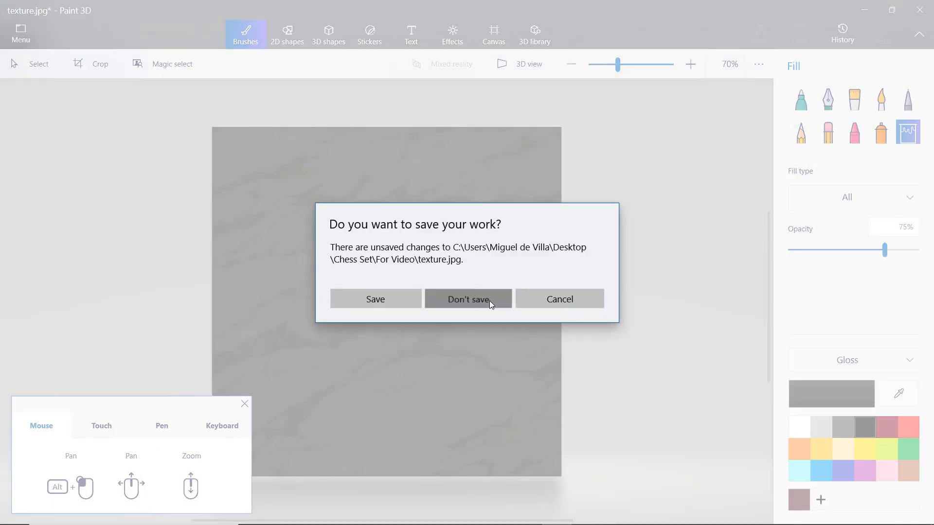
# Step: Discard the texture edits, add the GoEngineer logo PNG as a custom sticker, and stamp it on the pawn
pyautogui.click(468, 299)
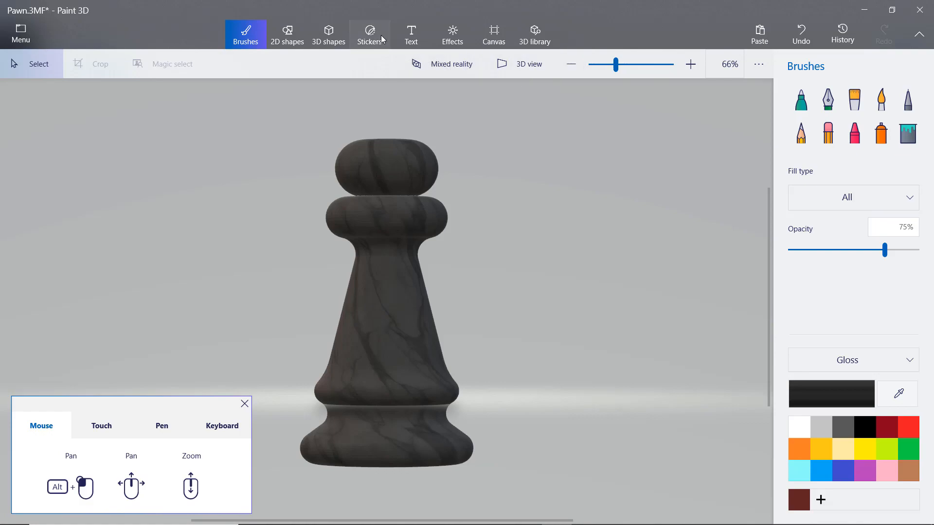
pyautogui.click(369, 34)
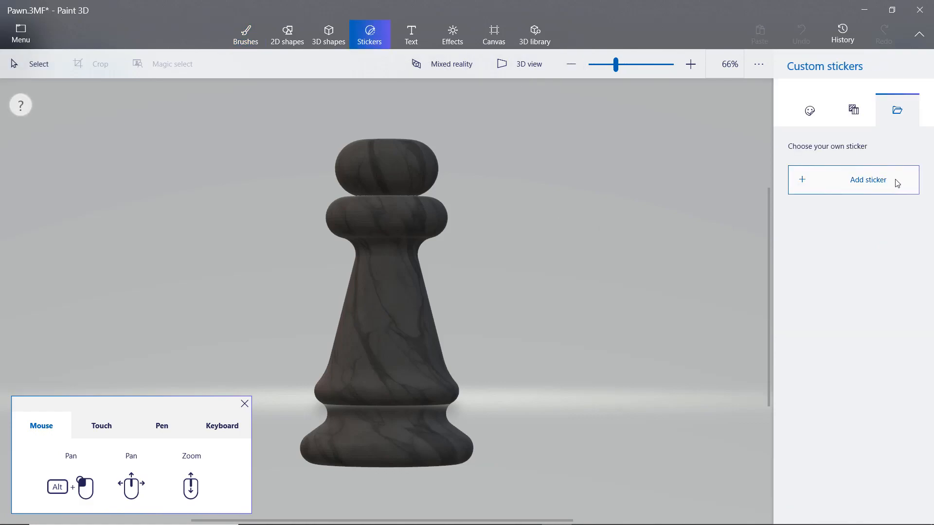
pyautogui.click(851, 179)
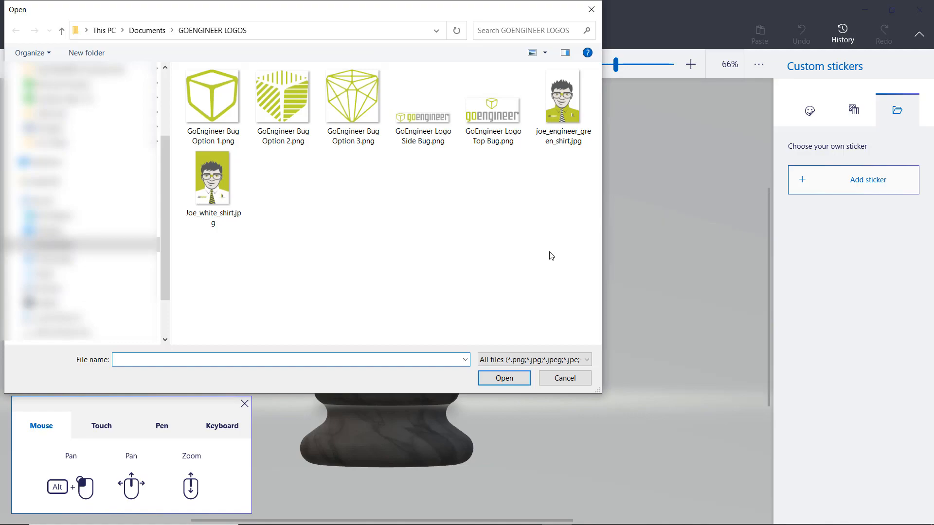
pyautogui.click(563, 377)
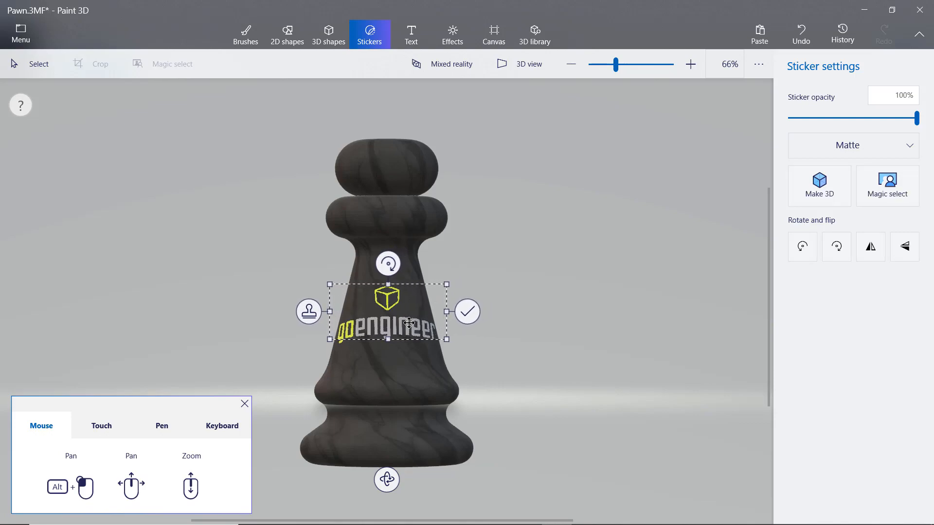
pyautogui.moveTo(434, 350)
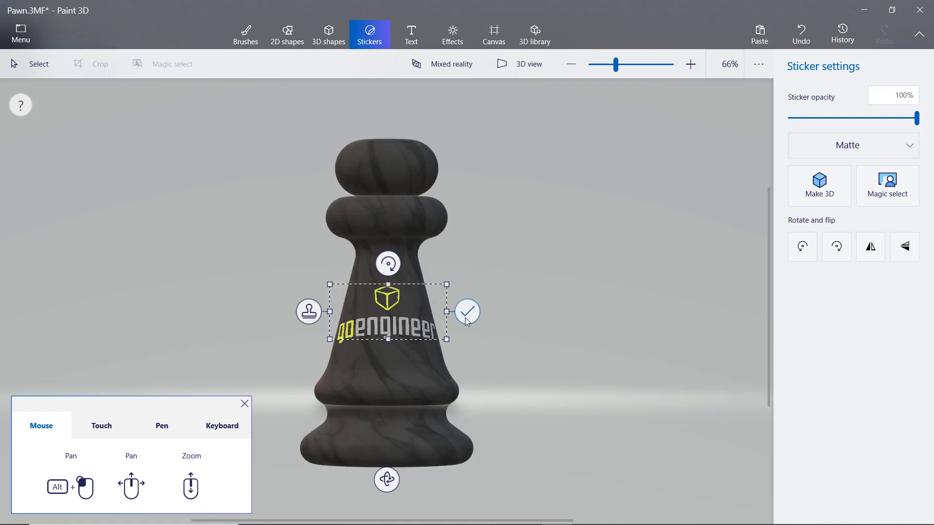
pyautogui.click(467, 311)
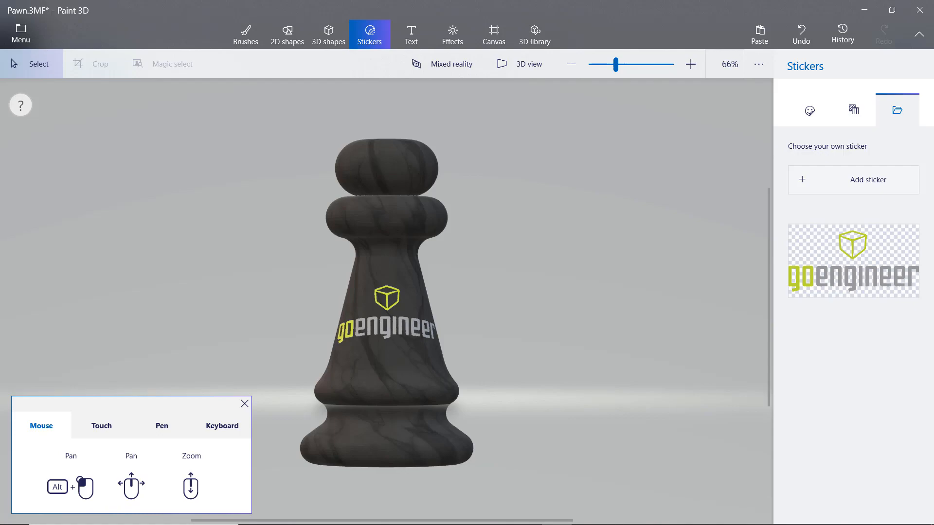
pyautogui.moveTo(433, 307)
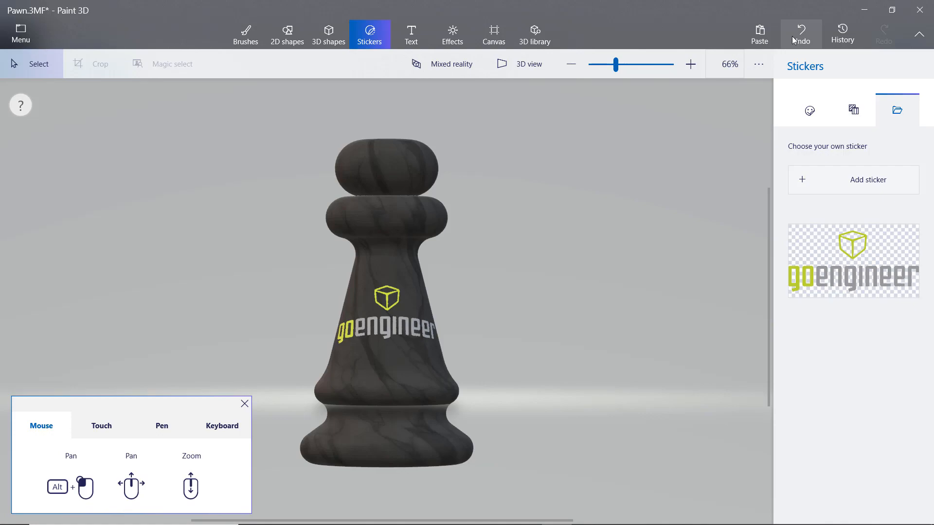
# Step: Undo the stamped logo and place the GoEngineer sticker thumbnail on the pawn again
pyautogui.click(800, 34)
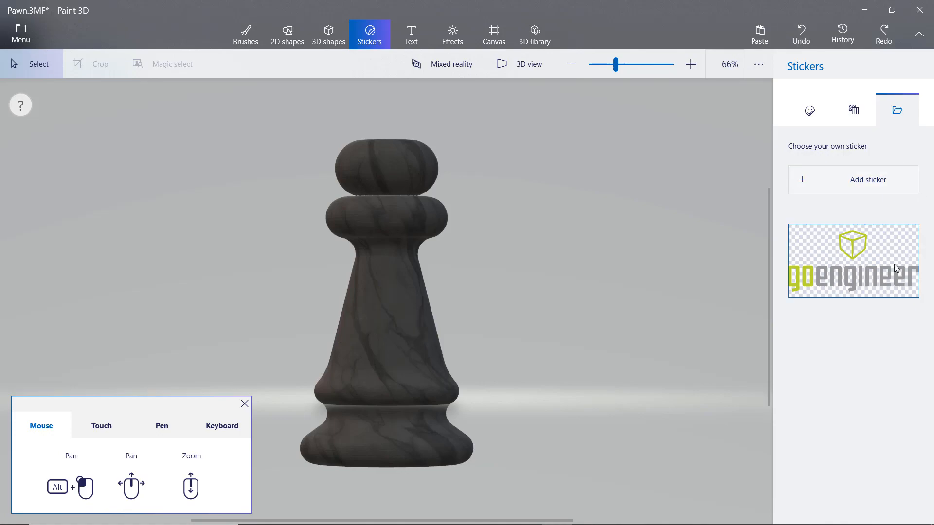
pyautogui.click(852, 260)
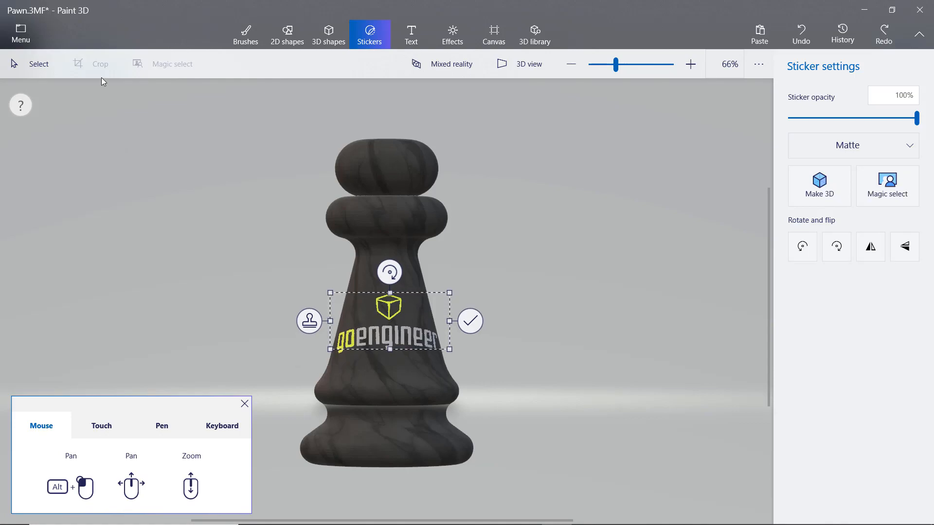
# Step: Save a 3D-model copy of the painted pawn as Pawn-painted in 3MF format
pyautogui.click(21, 34)
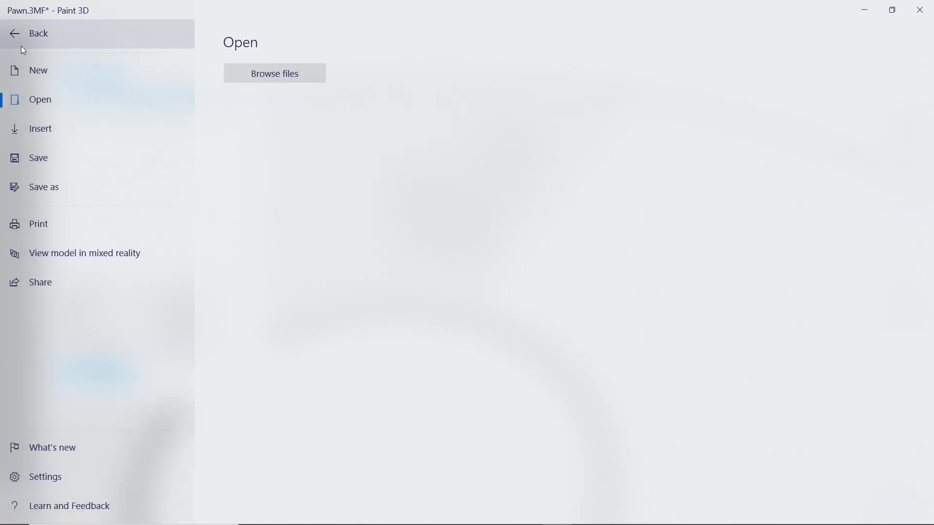
pyautogui.click(43, 187)
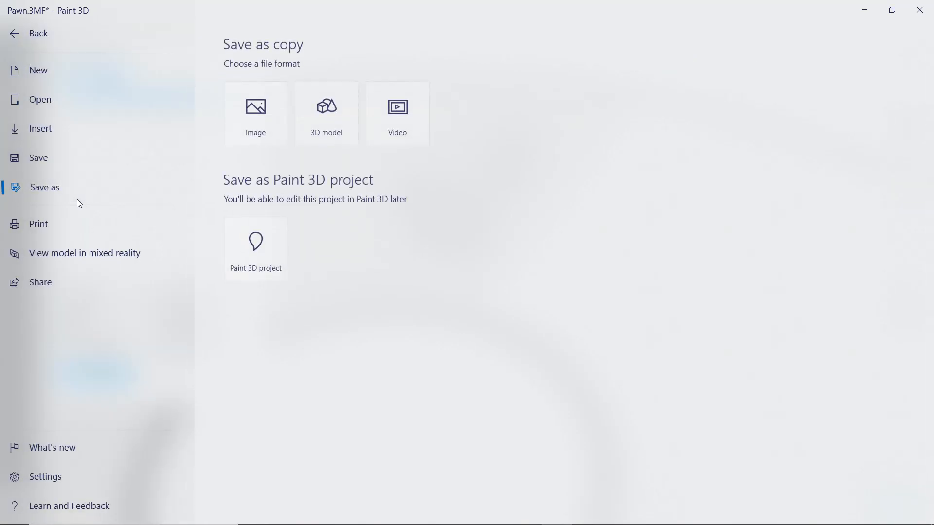
pyautogui.moveTo(325, 113)
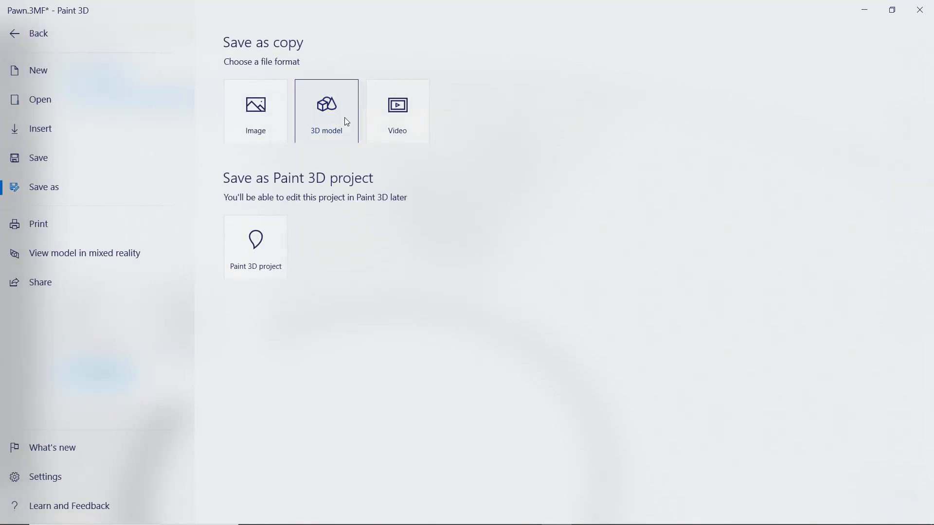
pyautogui.click(326, 111)
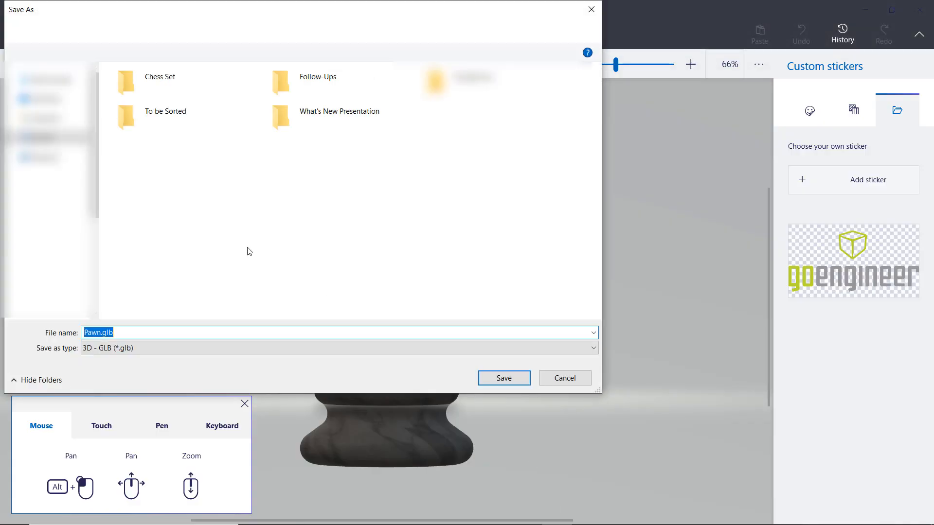
pyautogui.click(159, 76)
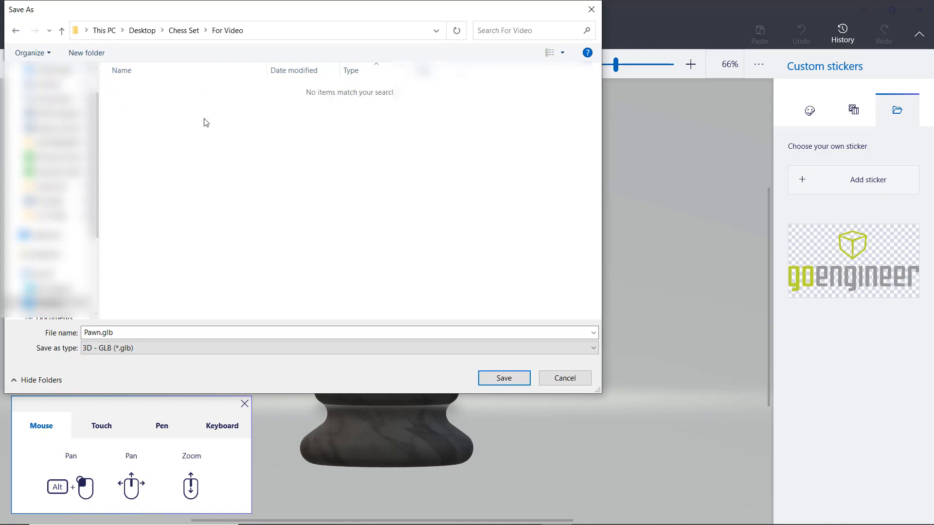
pyautogui.click(593, 348)
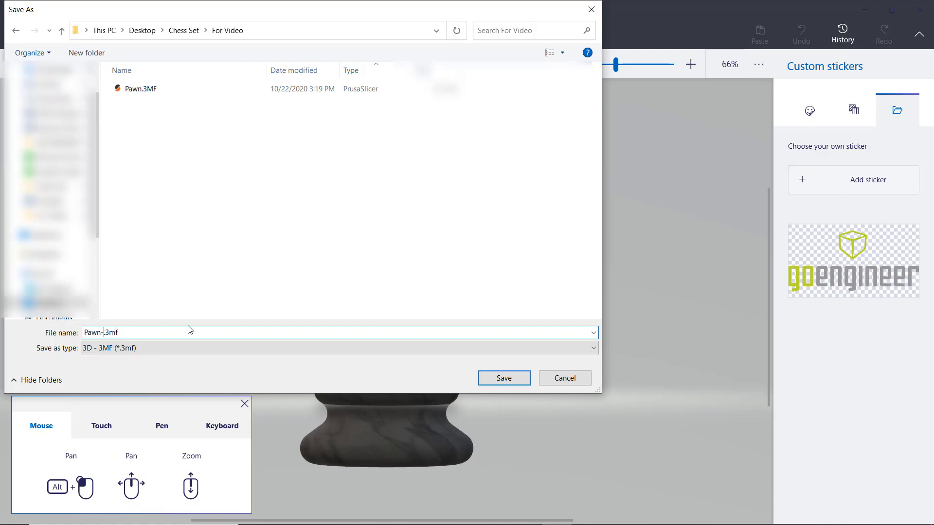
pyautogui.write('pai')
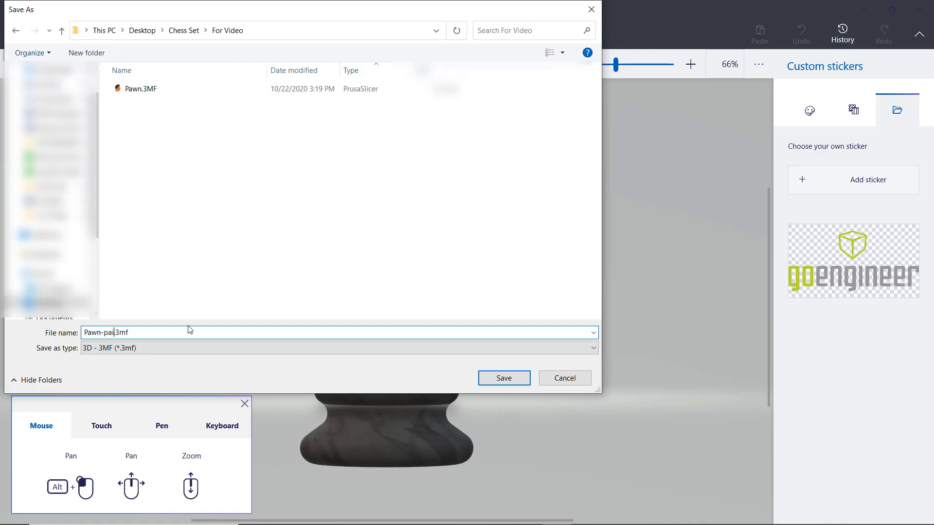
pyautogui.click(503, 378)
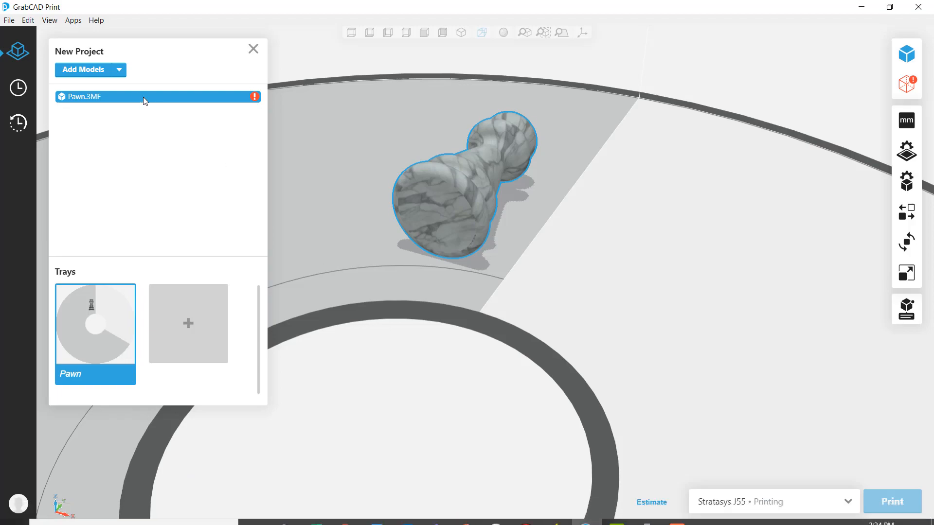
pyautogui.moveTo(83, 69)
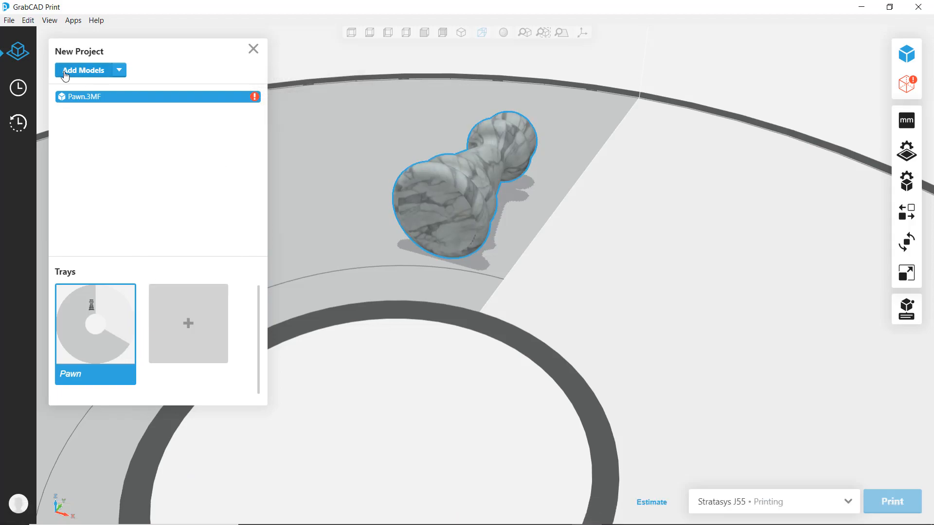
# Step: Import Pawn-painted.3mf into the GrabCAD Print project and zoom in on the tray
pyautogui.click(84, 69)
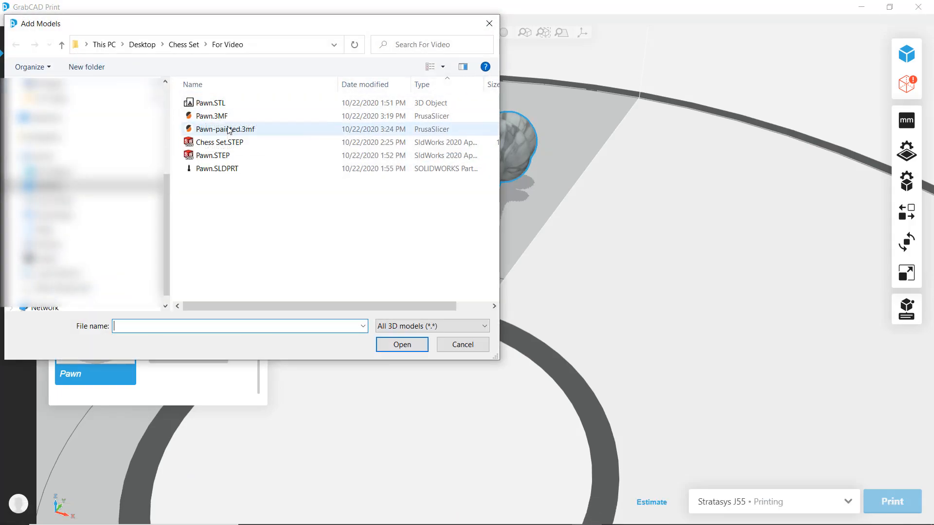
pyautogui.click(225, 128)
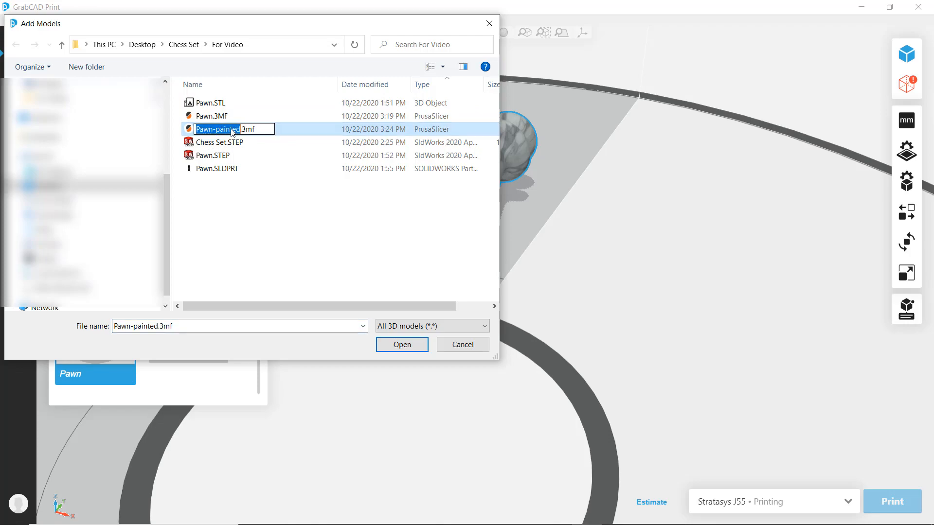
pyautogui.click(401, 344)
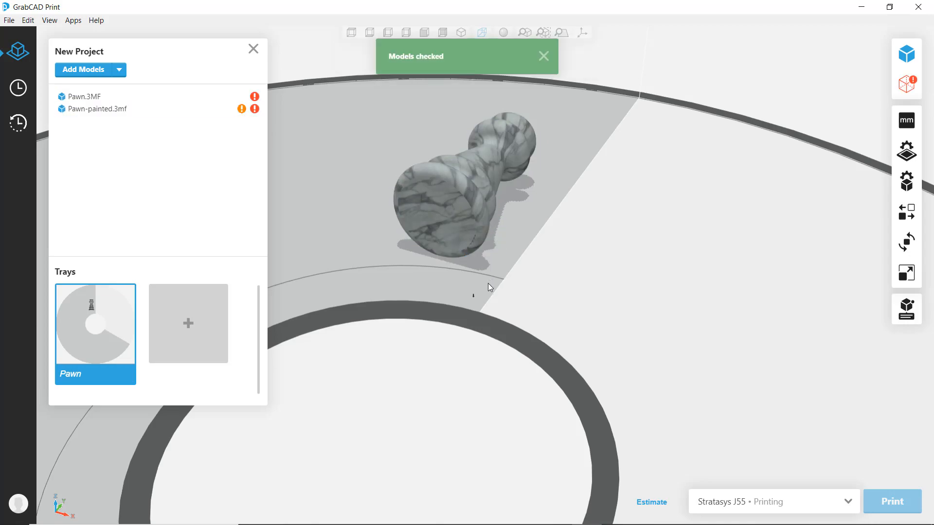
pyautogui.moveTo(482, 288)
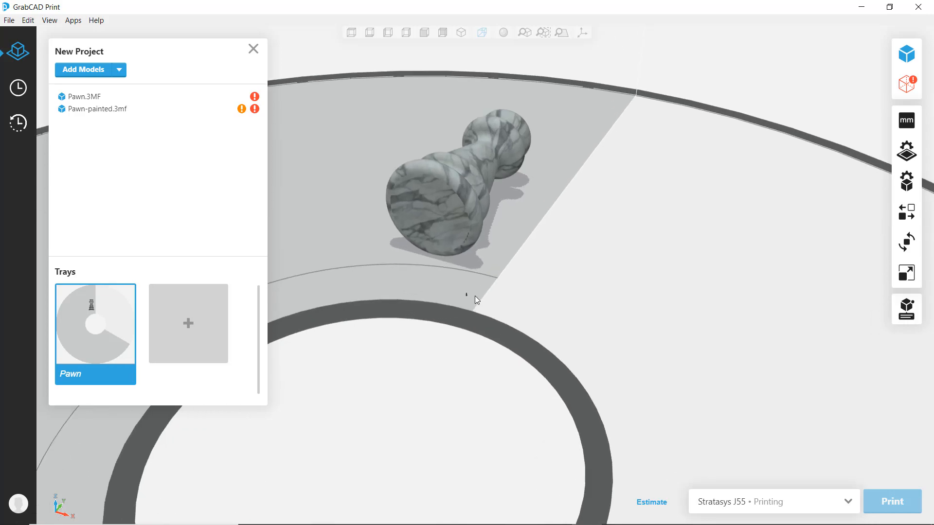
pyautogui.scroll(3)
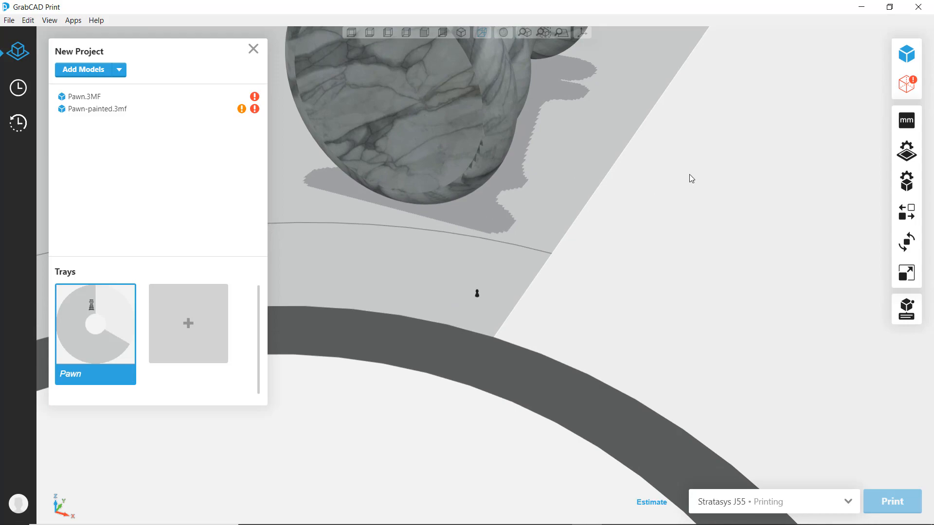
pyautogui.moveTo(590, 238)
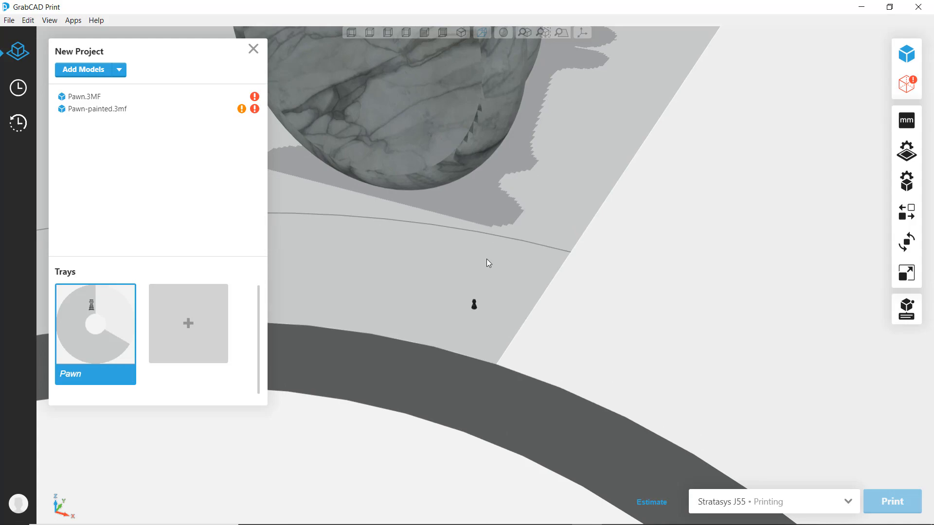
# Step: Scale the Pawn-painted model uniformly to 2.5 inches tall, then deselect it
pyautogui.click(85, 96)
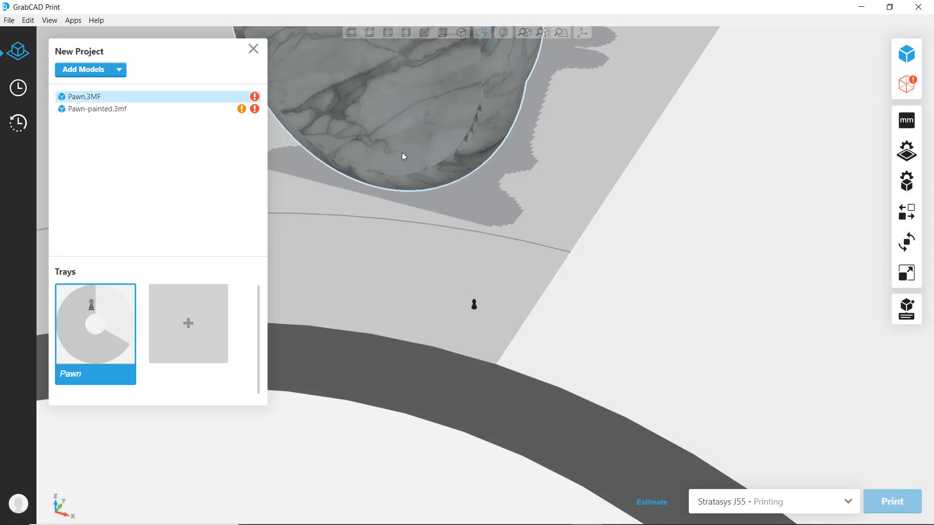
pyautogui.click(905, 273)
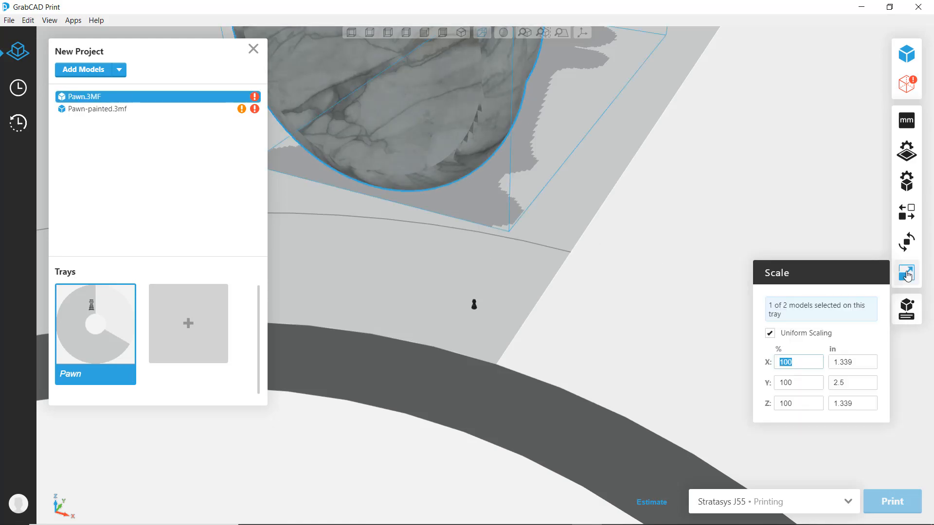
pyautogui.moveTo(527, 302)
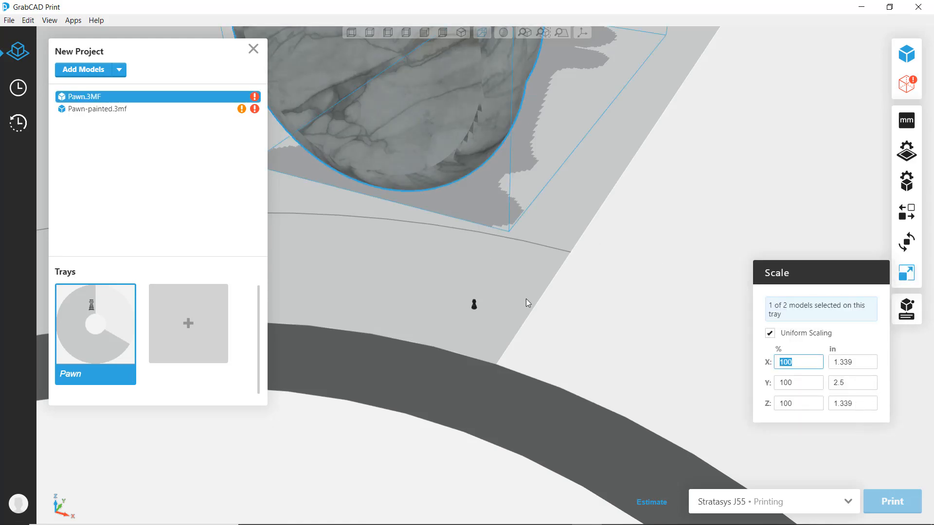
pyautogui.click(97, 109)
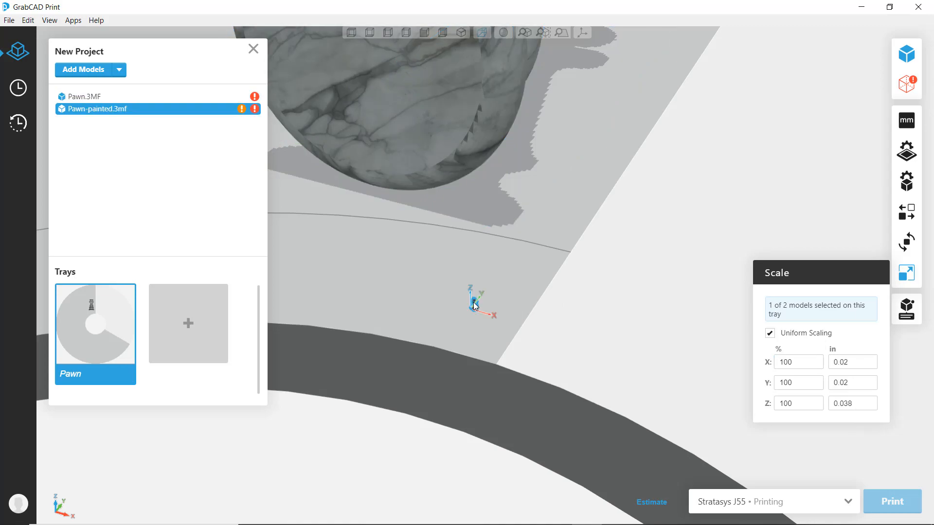
pyautogui.tripleClick(852, 403)
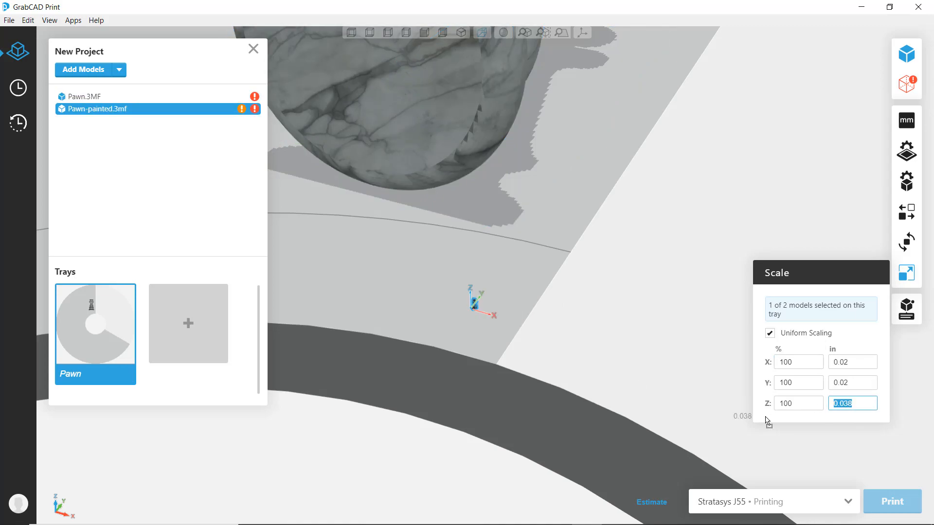
pyautogui.write('2.5')
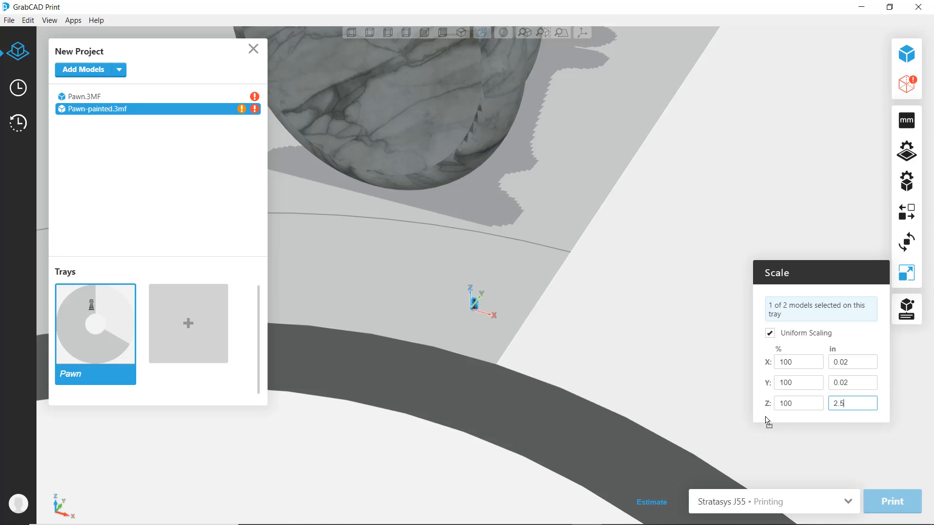
pyautogui.press('Return')
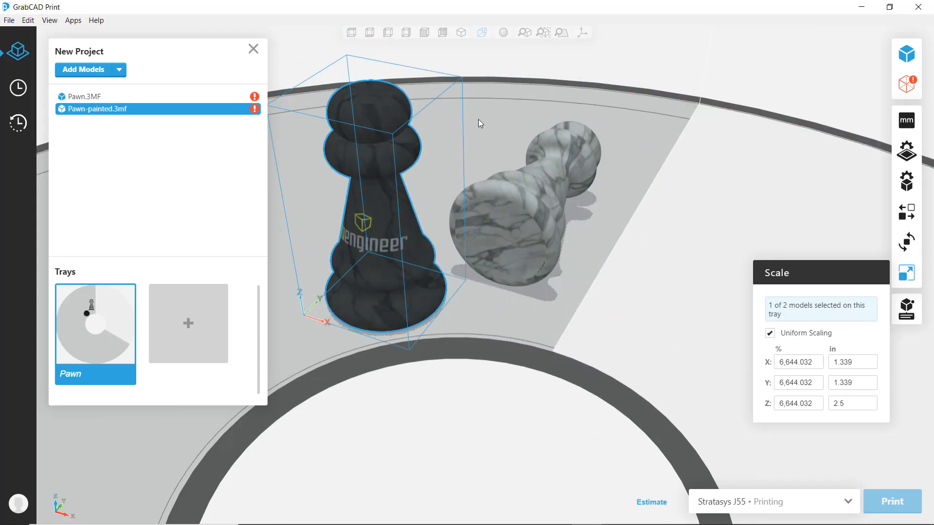
pyautogui.click(452, 128)
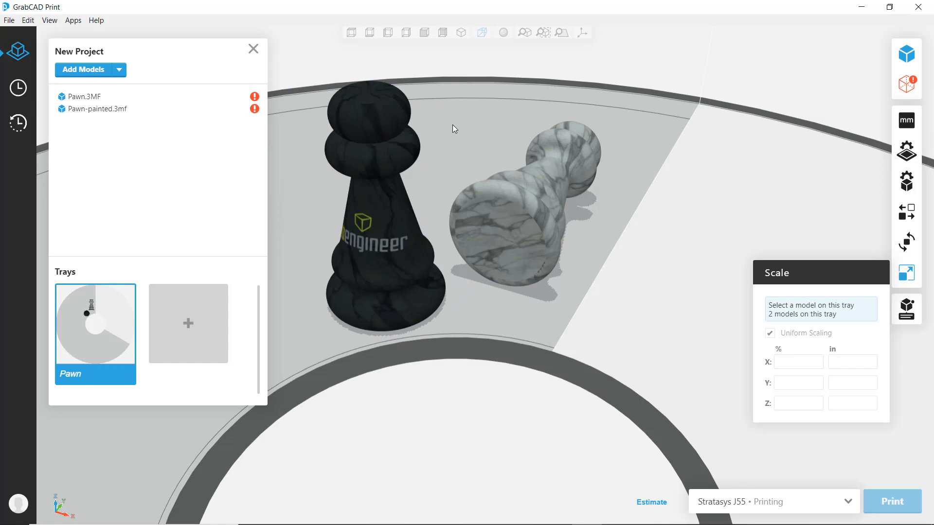
pyautogui.moveTo(432, 153)
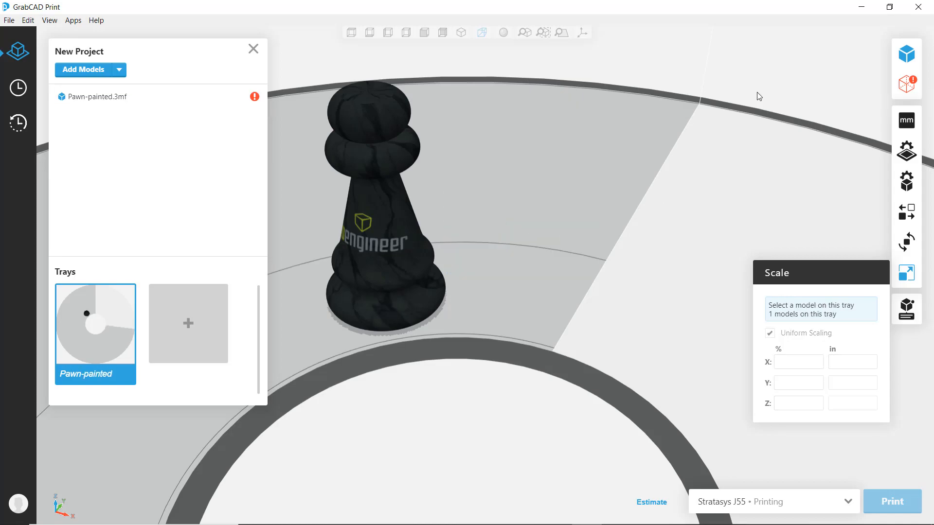
# Step: Check the pawn in Analysis Mode, run Repair all Models, and return to the model view
pyautogui.click(905, 85)
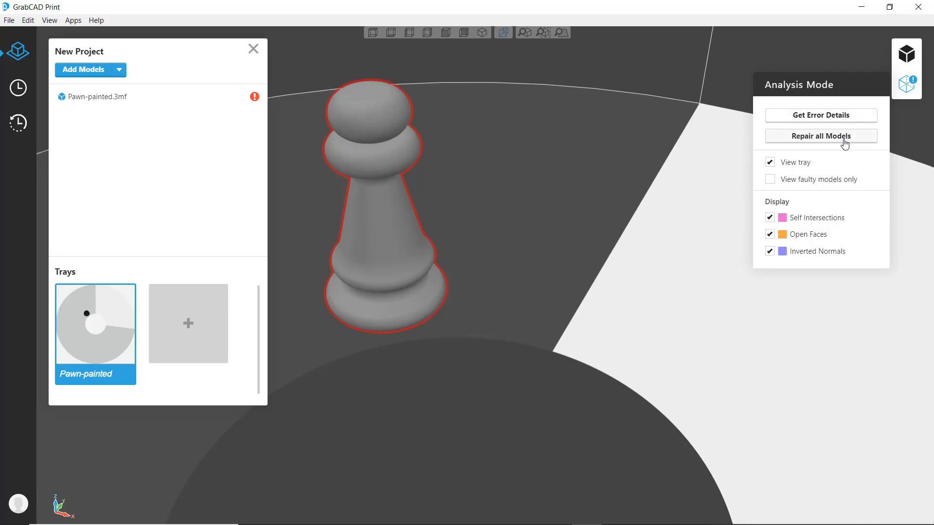
pyautogui.click(819, 135)
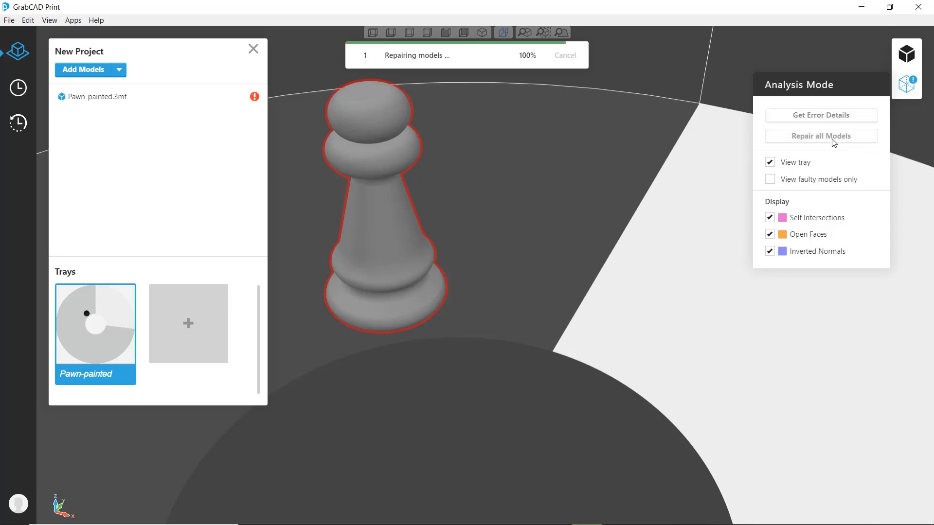
pyautogui.click(819, 135)
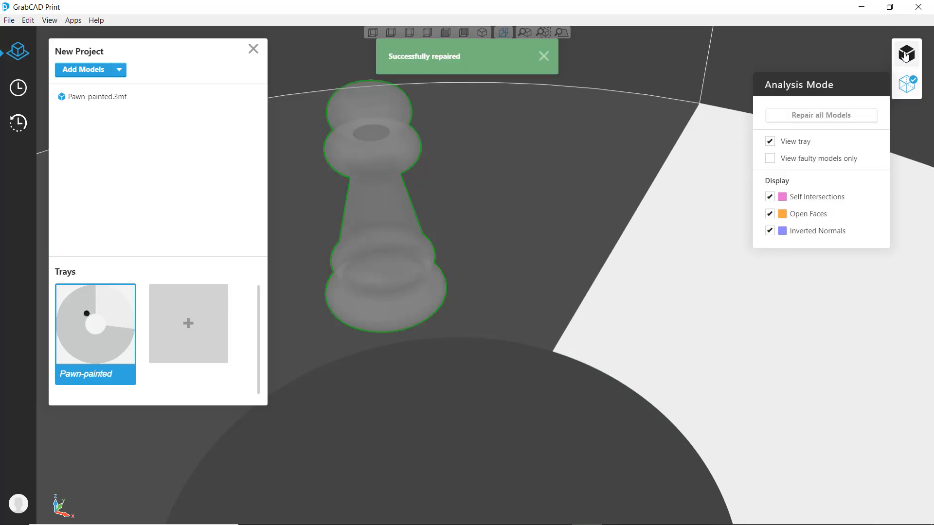
pyautogui.click(905, 53)
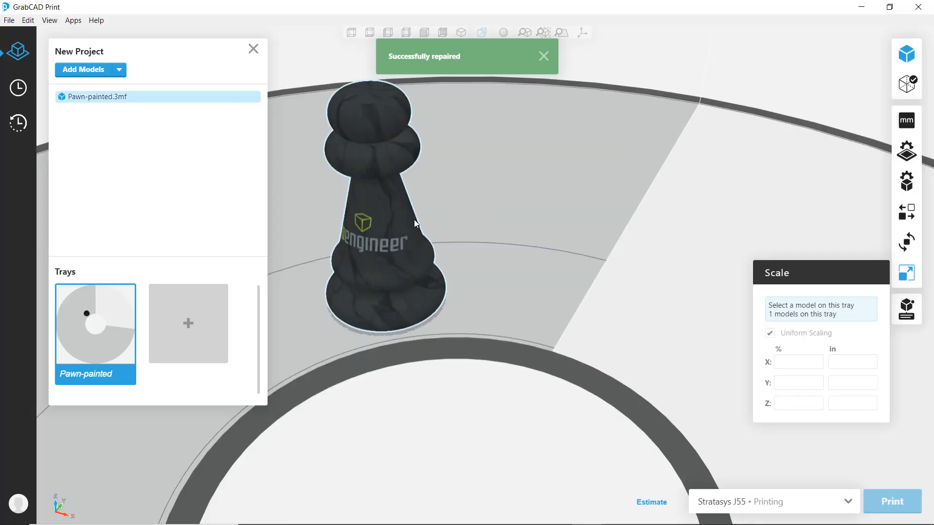